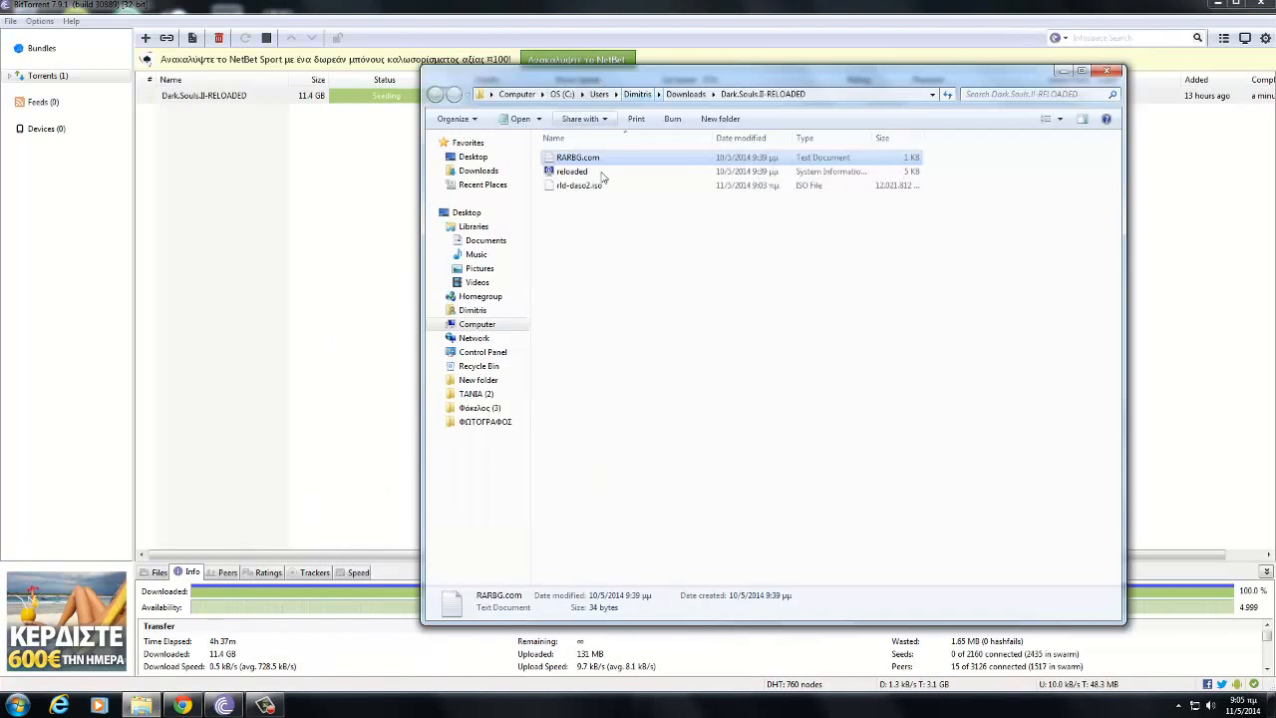
# Run PowerISO5-x64.exe from the browser downloads bar to start the PowerISO 5.9 installer.
pyautogui.click(580, 186)
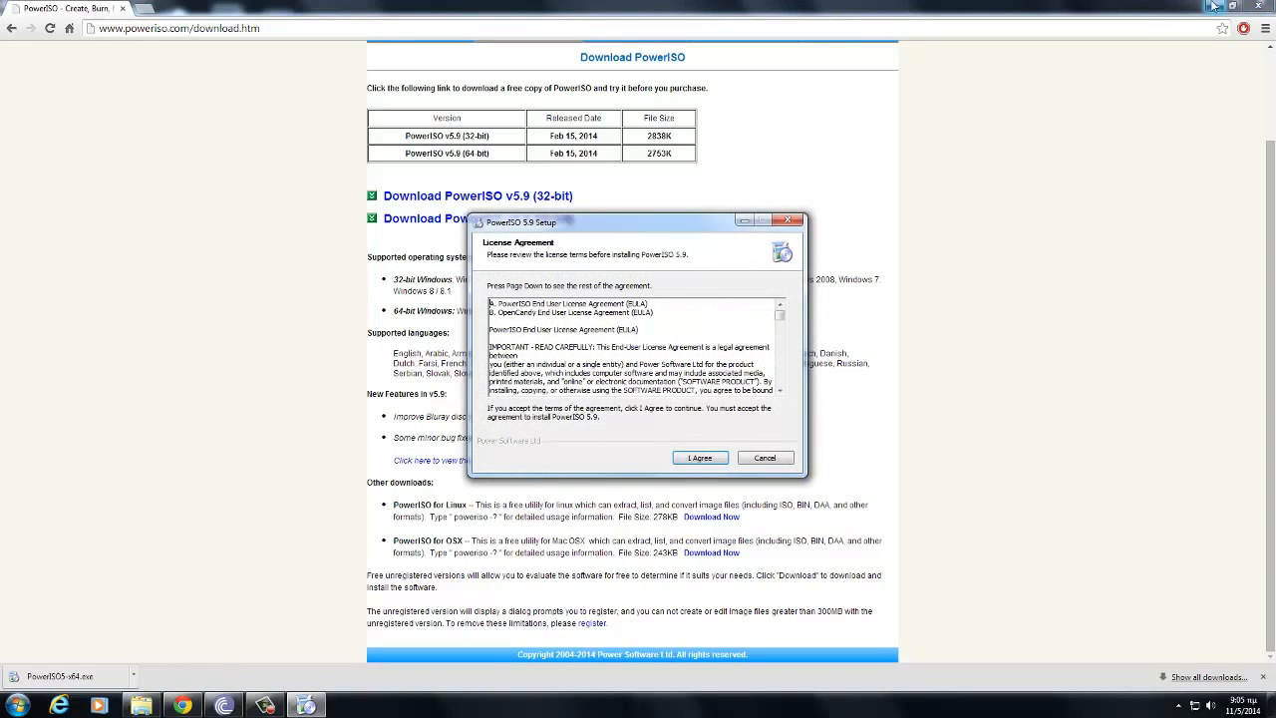
# Install PowerISO 5.9 using Custom installation, skipping Search Protect and TuneUp Utilities 2014.
pyautogui.click(699, 458)
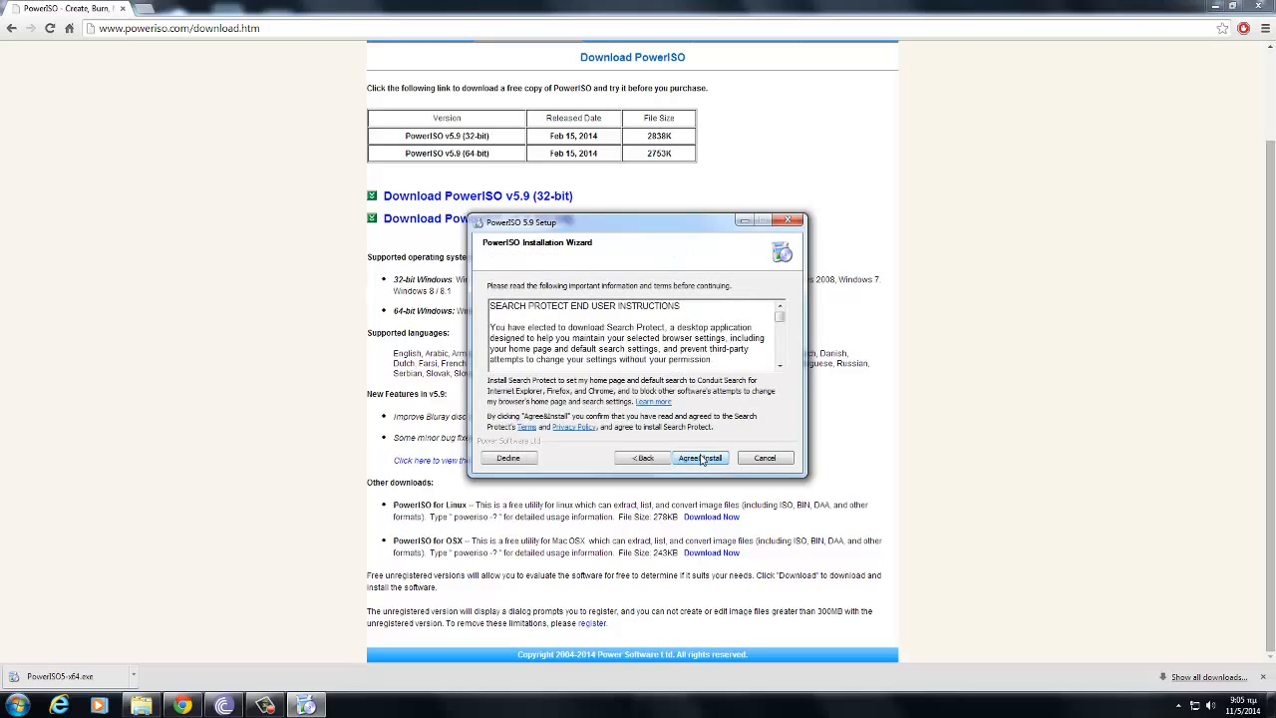
pyautogui.click(700, 457)
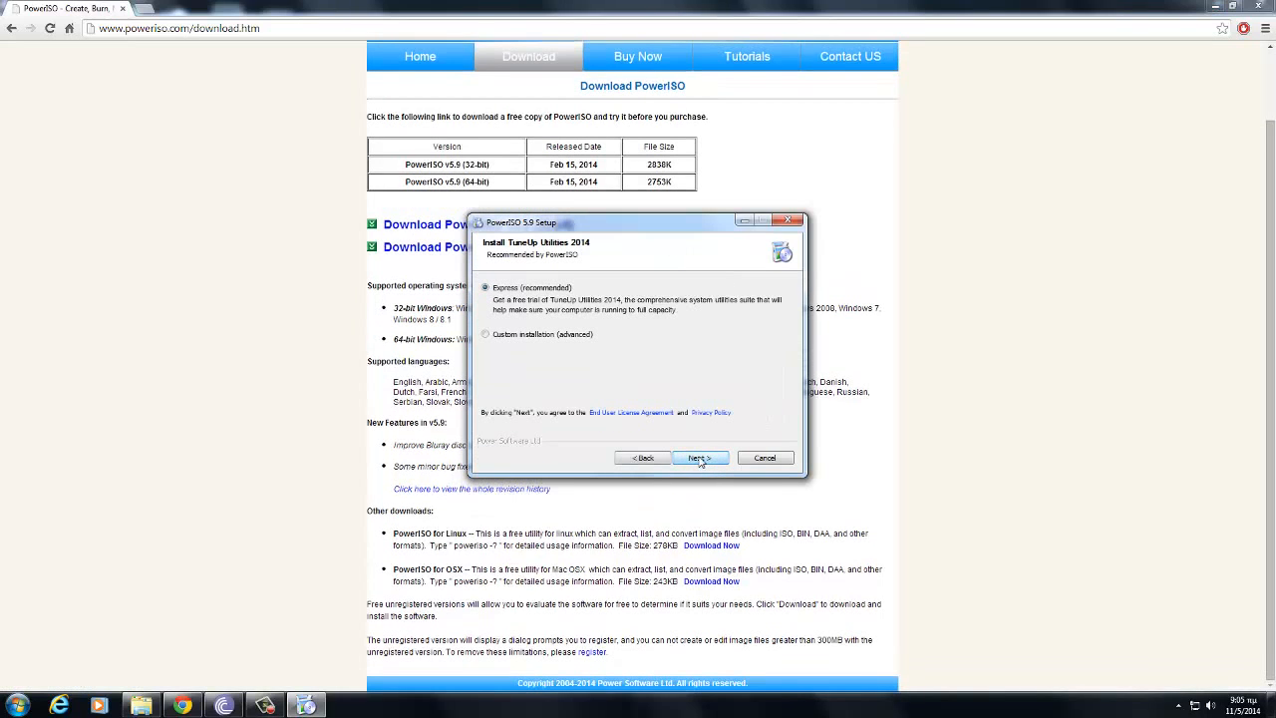
pyautogui.click(485, 334)
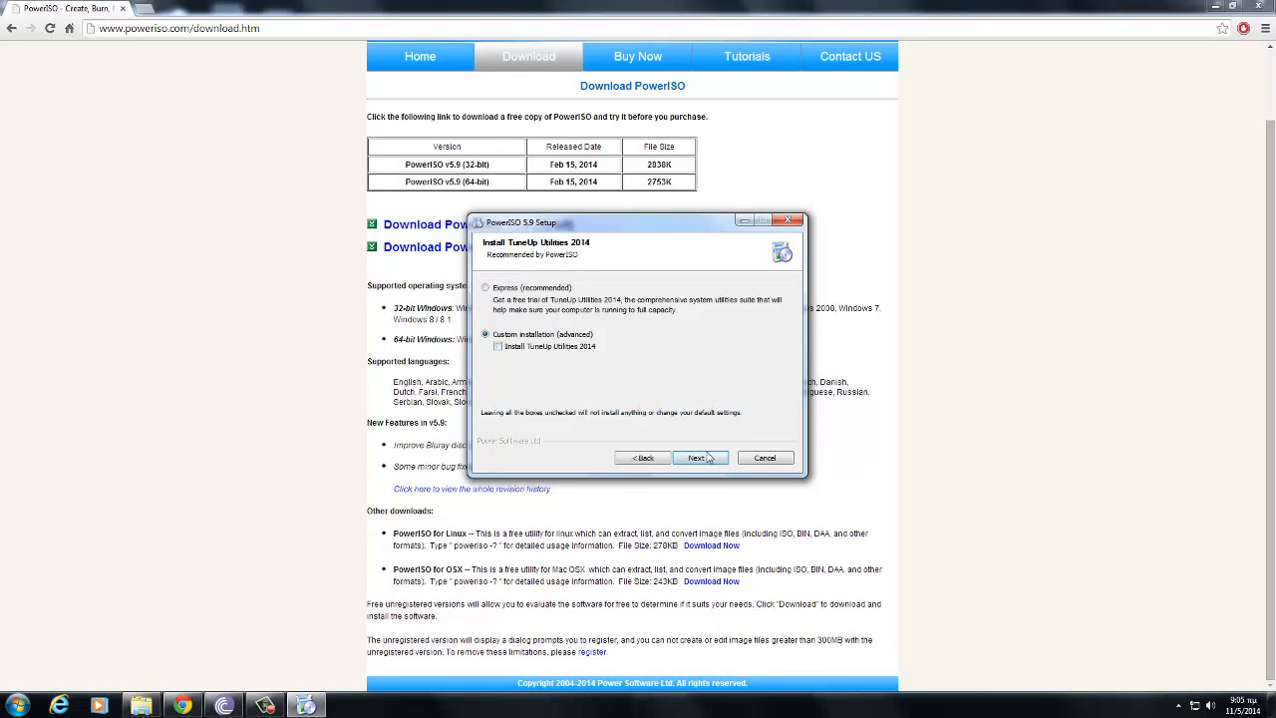
pyautogui.click(697, 458)
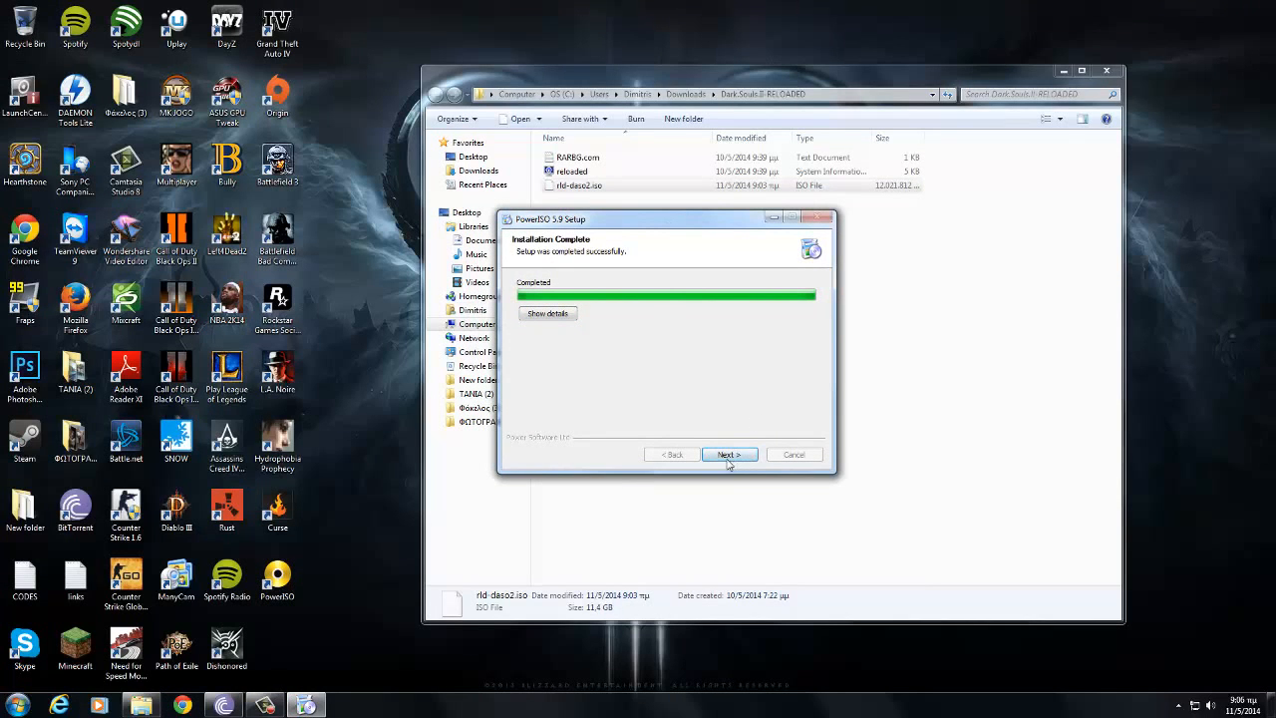
pyautogui.click(729, 454)
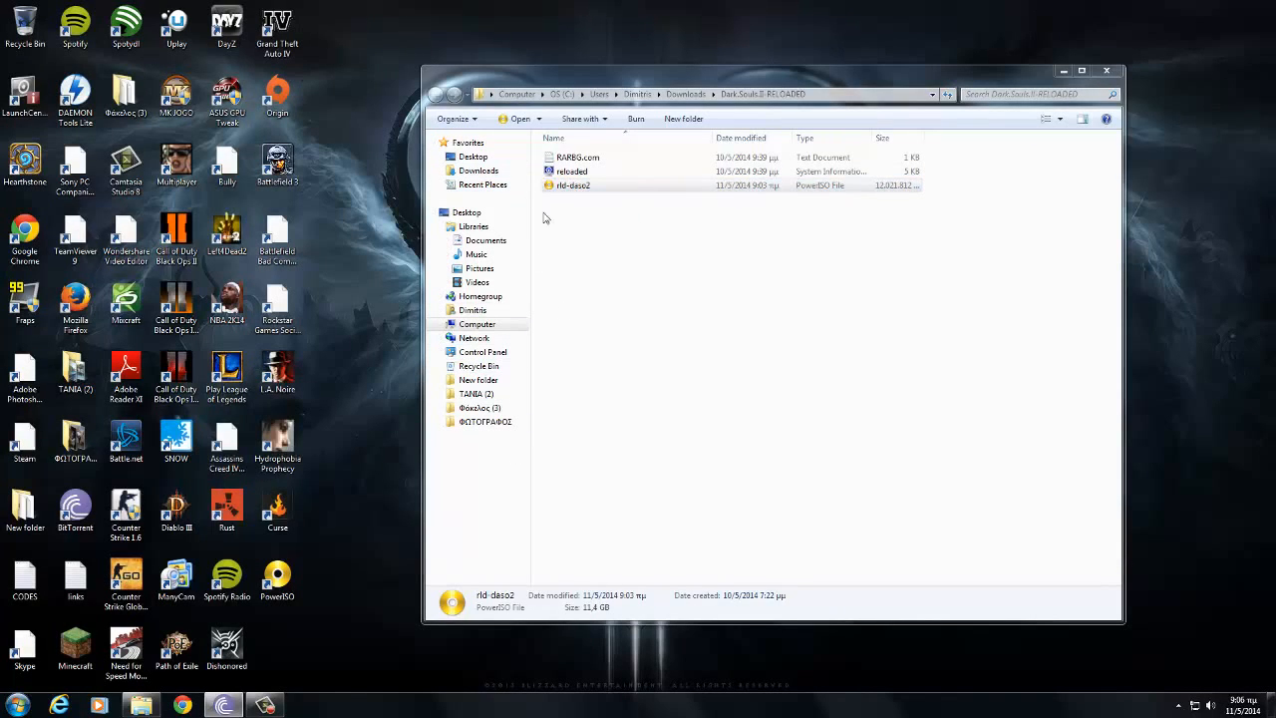
# Open the rld-daso2 image from the Dark.Souls.II-RELOADED folder in PowerISO.
pyautogui.doubleClick(572, 185)
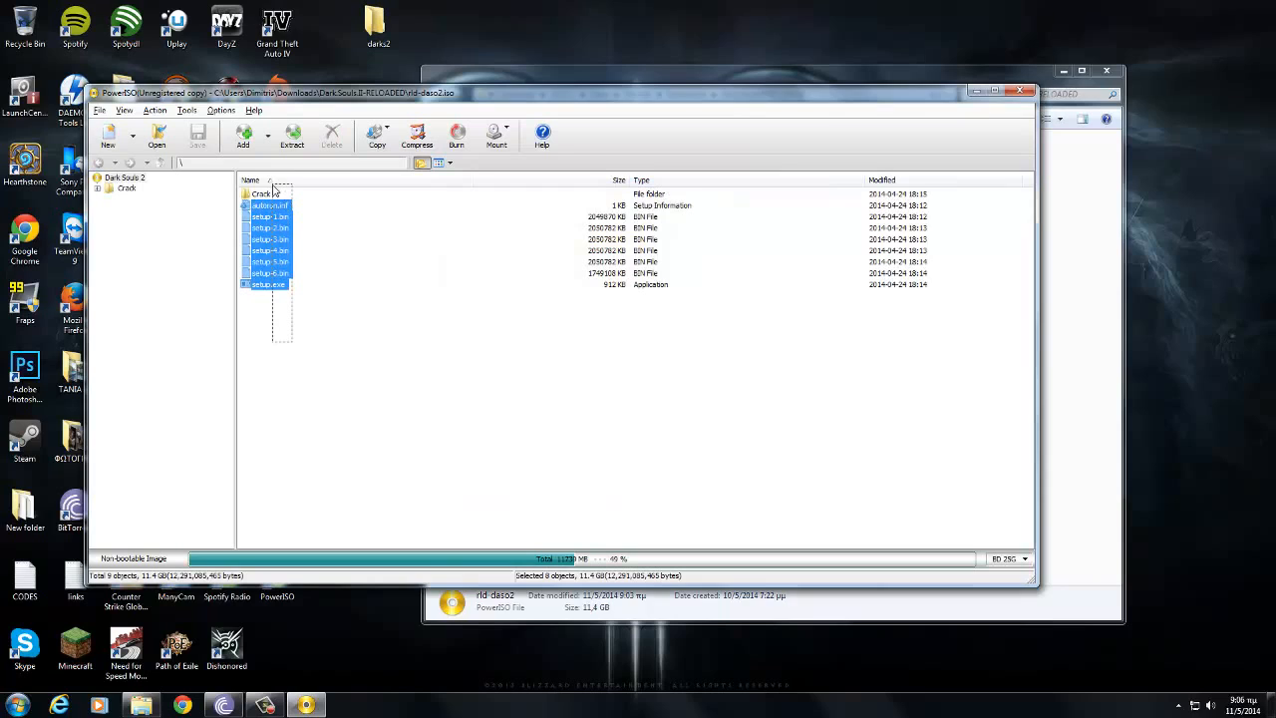
# Extract all nine items from rld-daso2, including Crack, into Desktop\darks2.
pyautogui.click(261, 193)
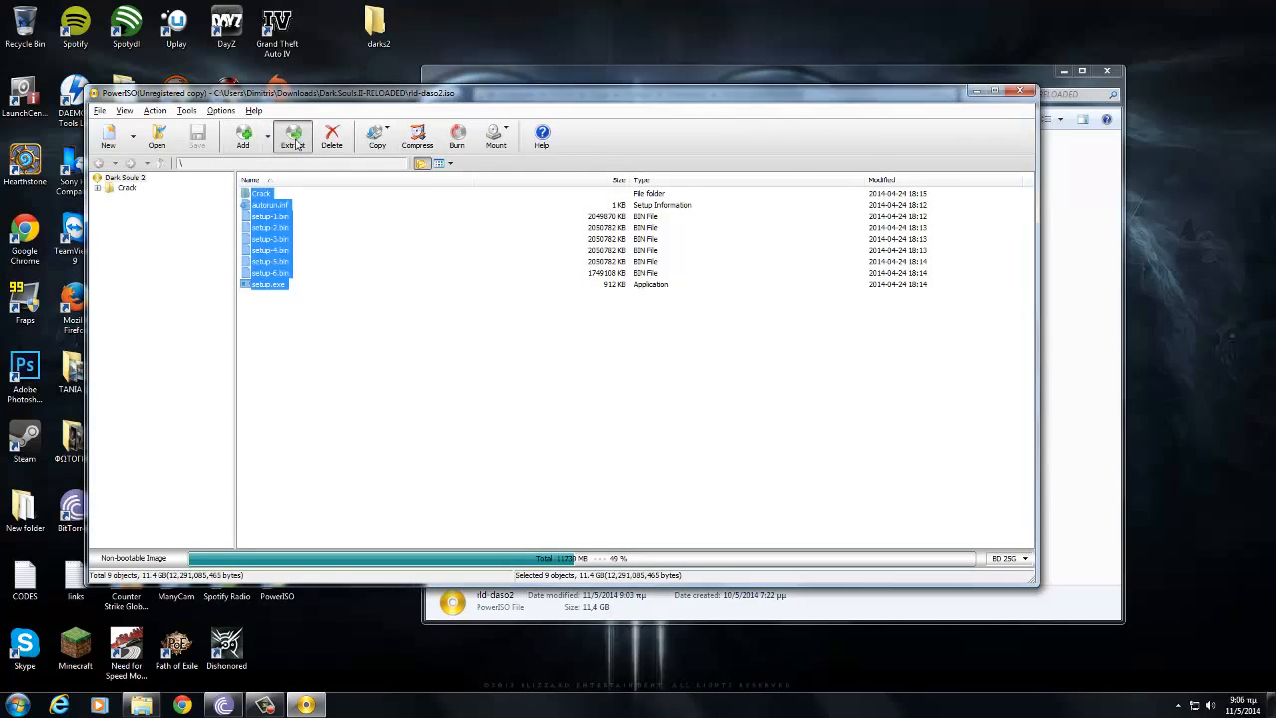
pyautogui.click(291, 134)
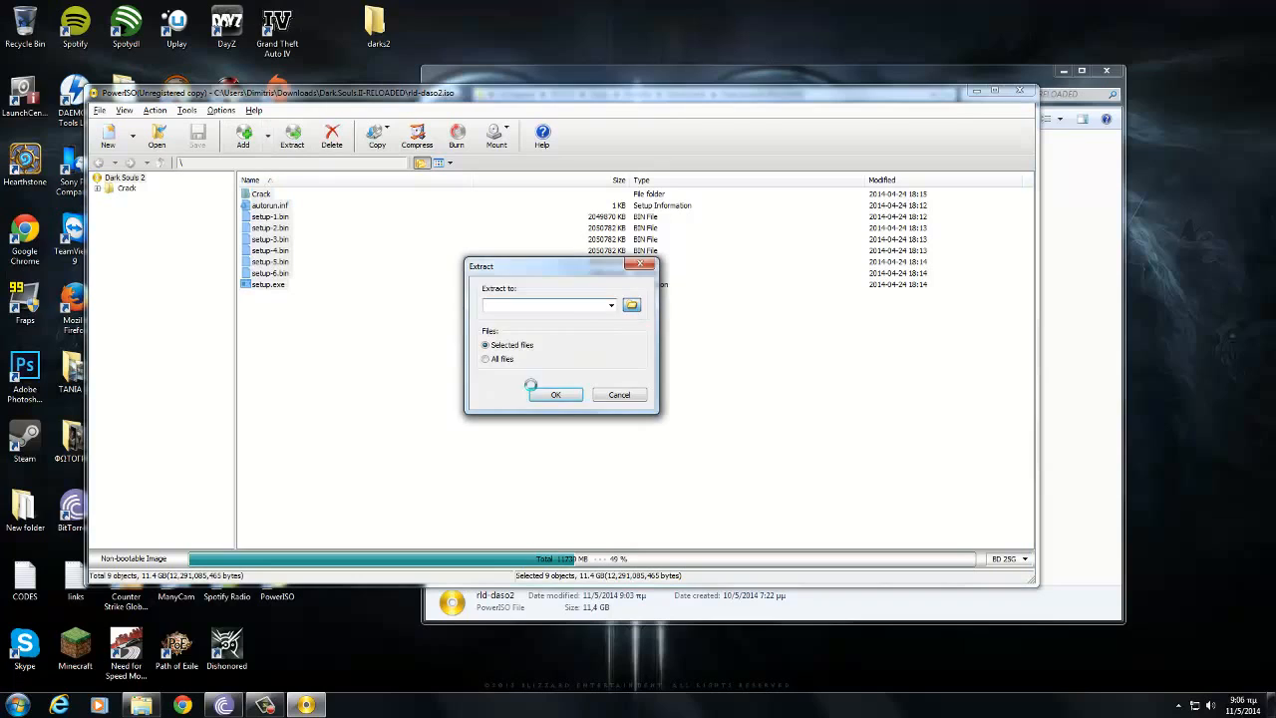
pyautogui.click(631, 304)
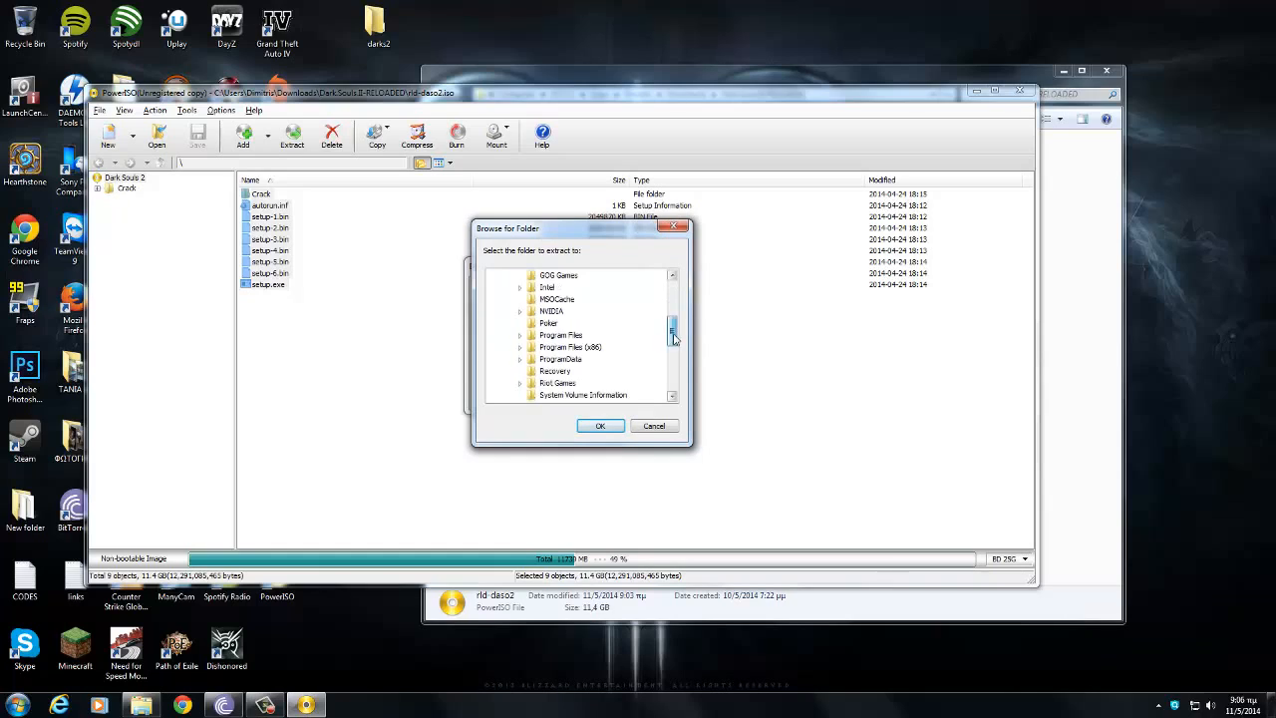
pyautogui.scroll(3)
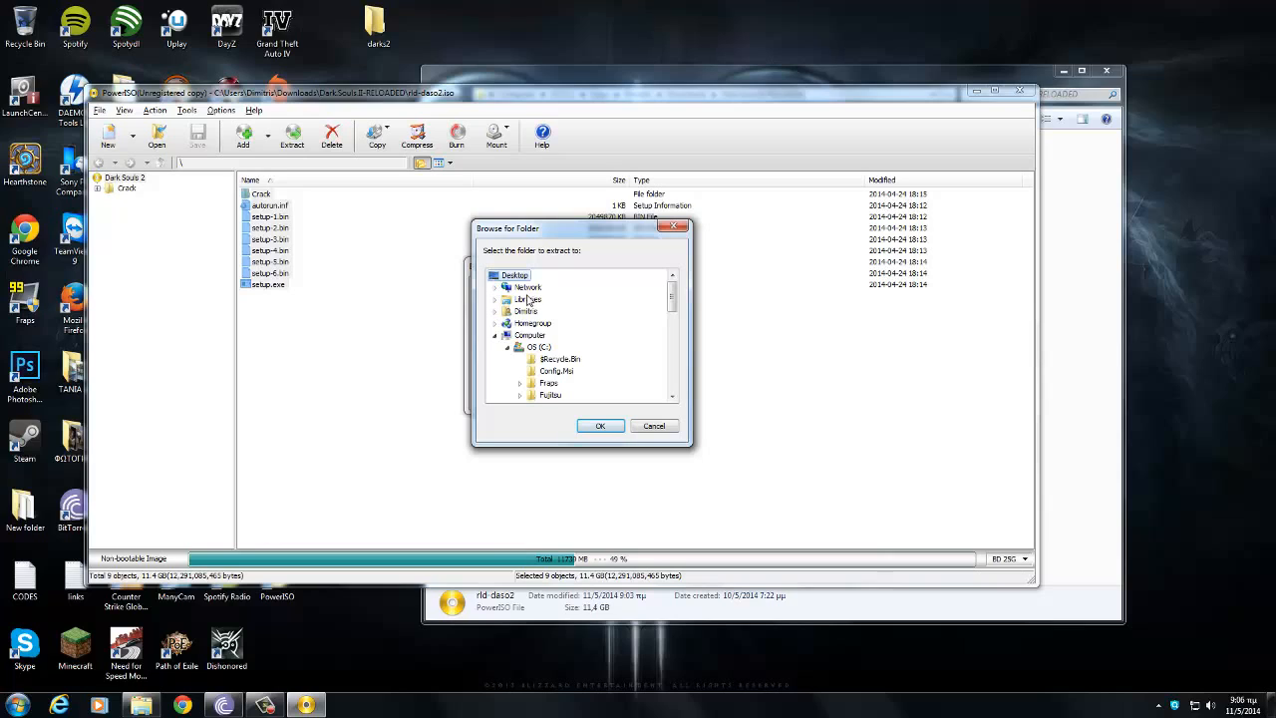
pyautogui.moveTo(583, 319)
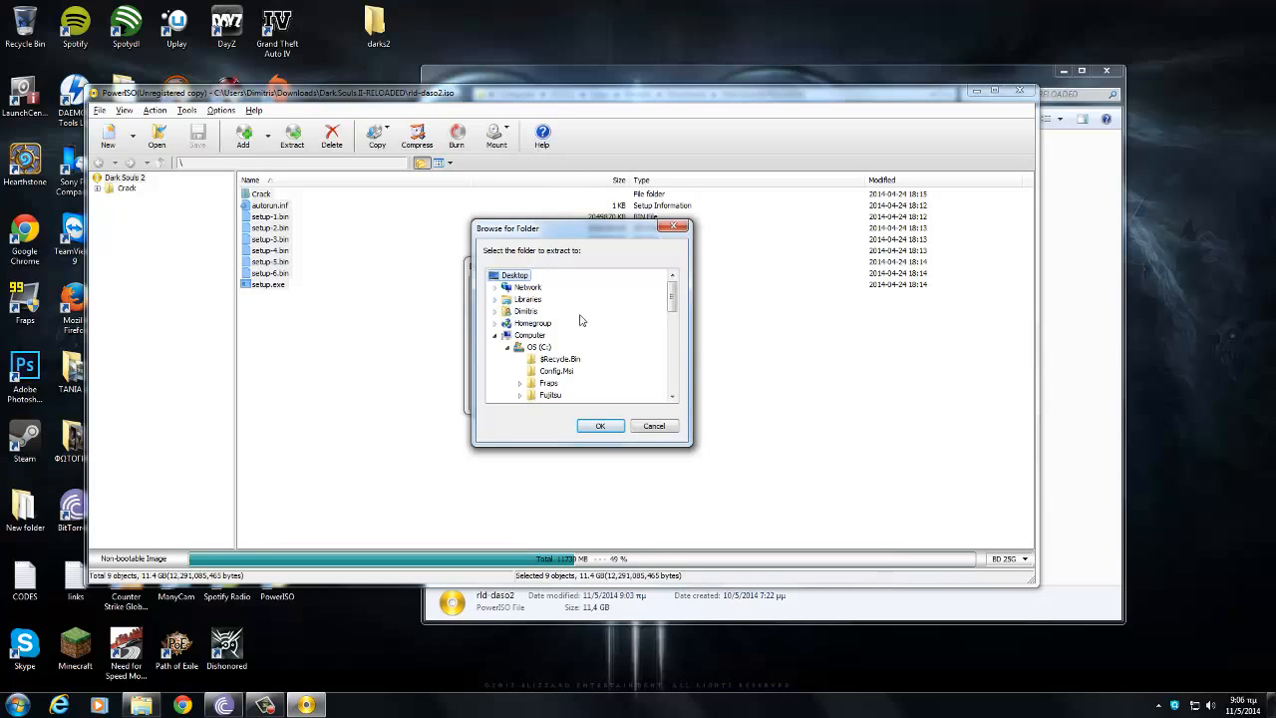
pyautogui.scroll(-3)
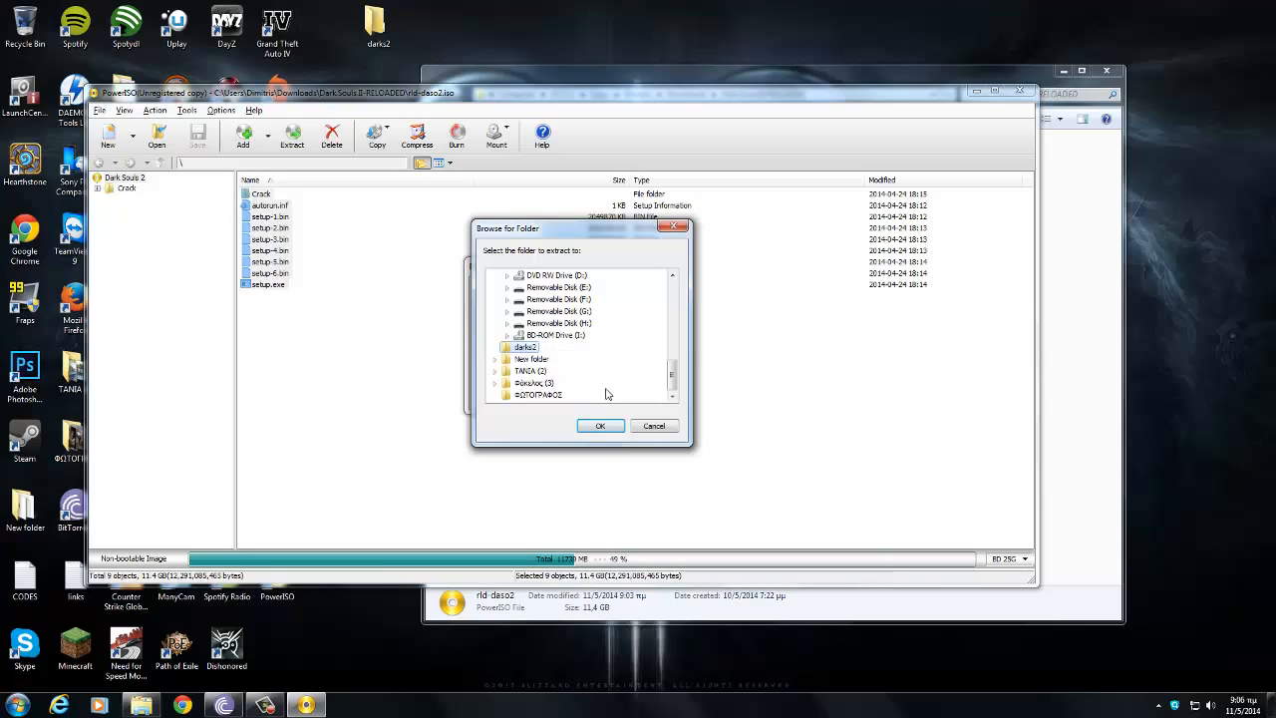
pyautogui.click(599, 426)
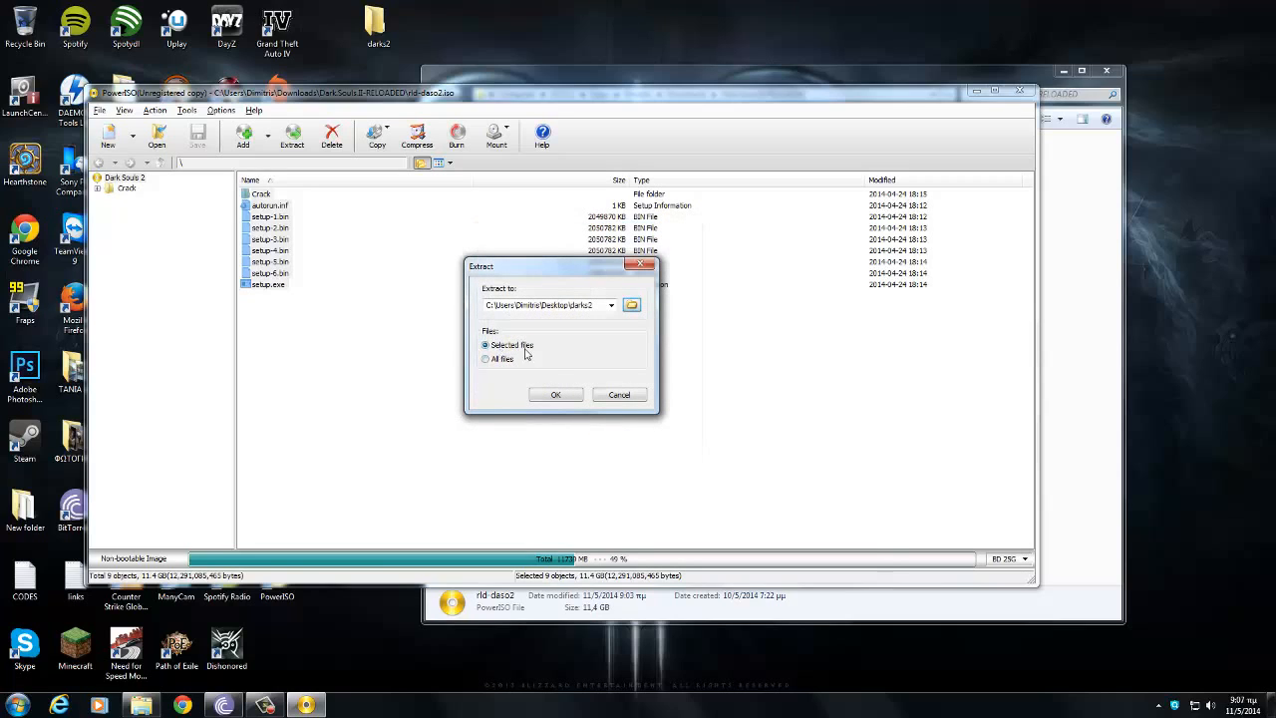
pyautogui.click(555, 394)
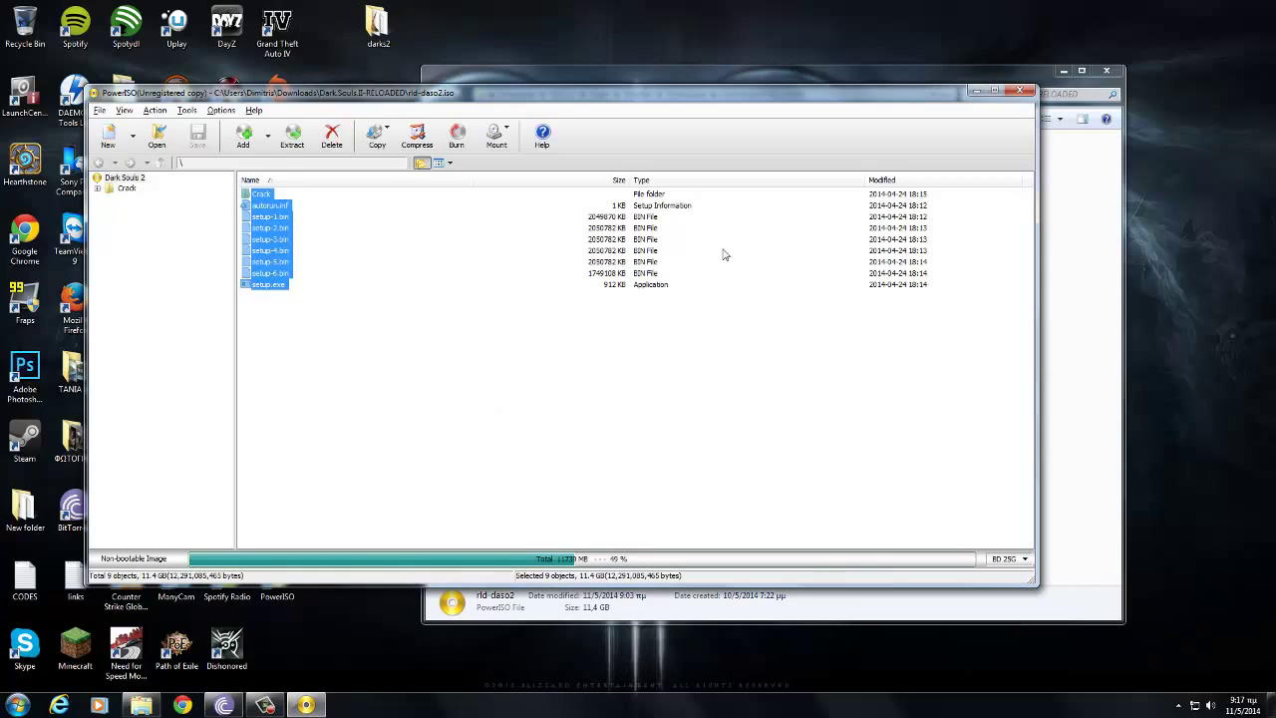
pyautogui.moveTo(464, 96)
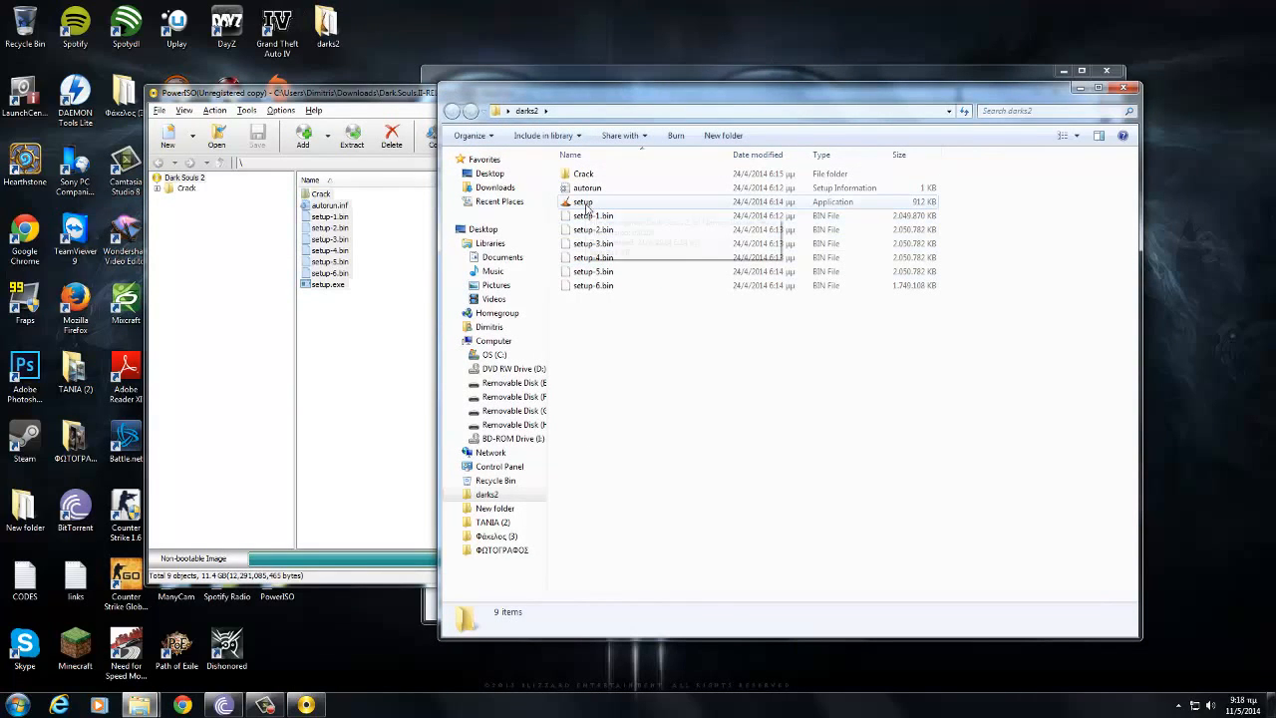
# Select setup.exe in the darks2 folder.
pyautogui.click(582, 202)
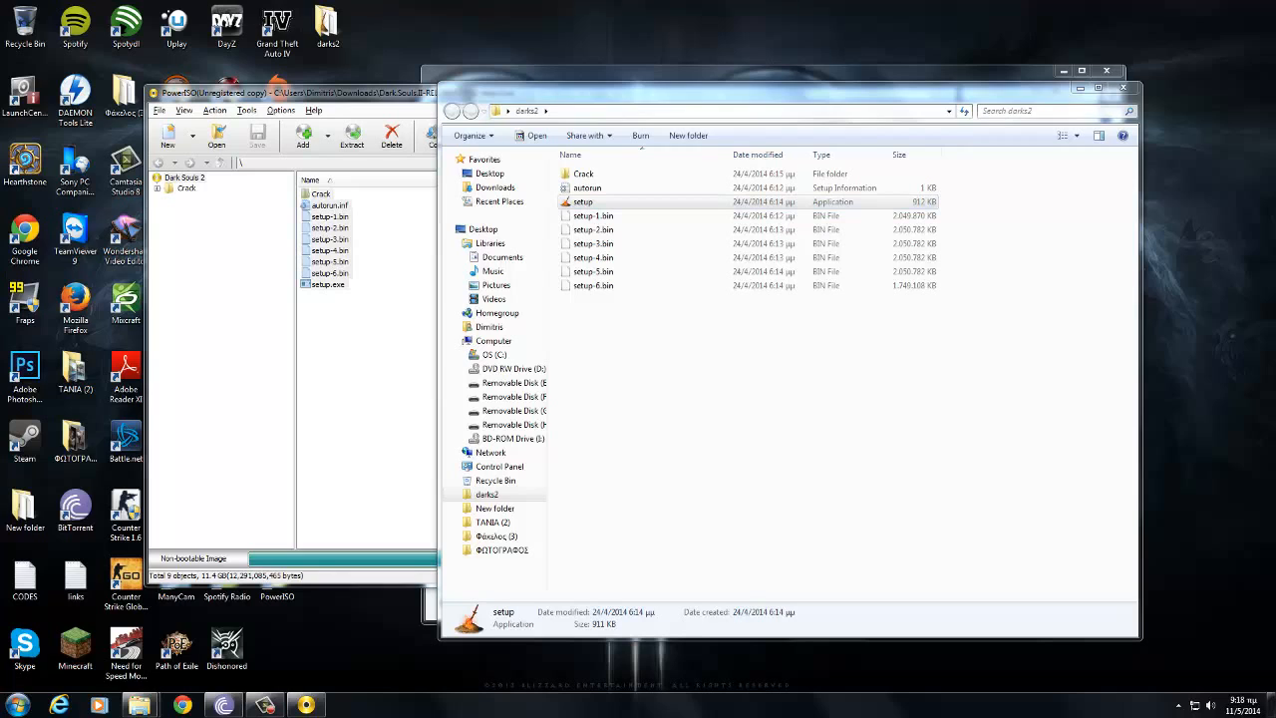
# Install Dark Souls 2 at the default location with desktop and Start menu icons, enabling the DirectX redistributable.
pyautogui.doubleClick(582, 201)
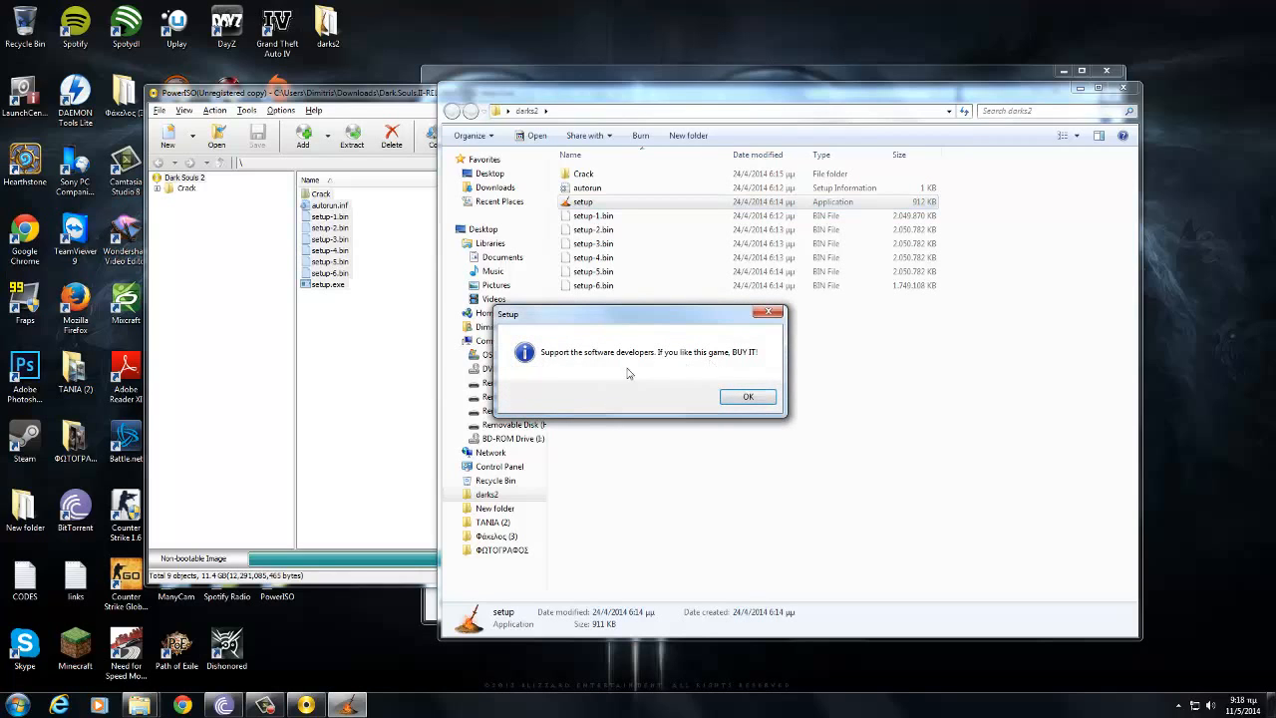
pyautogui.moveTo(748, 357)
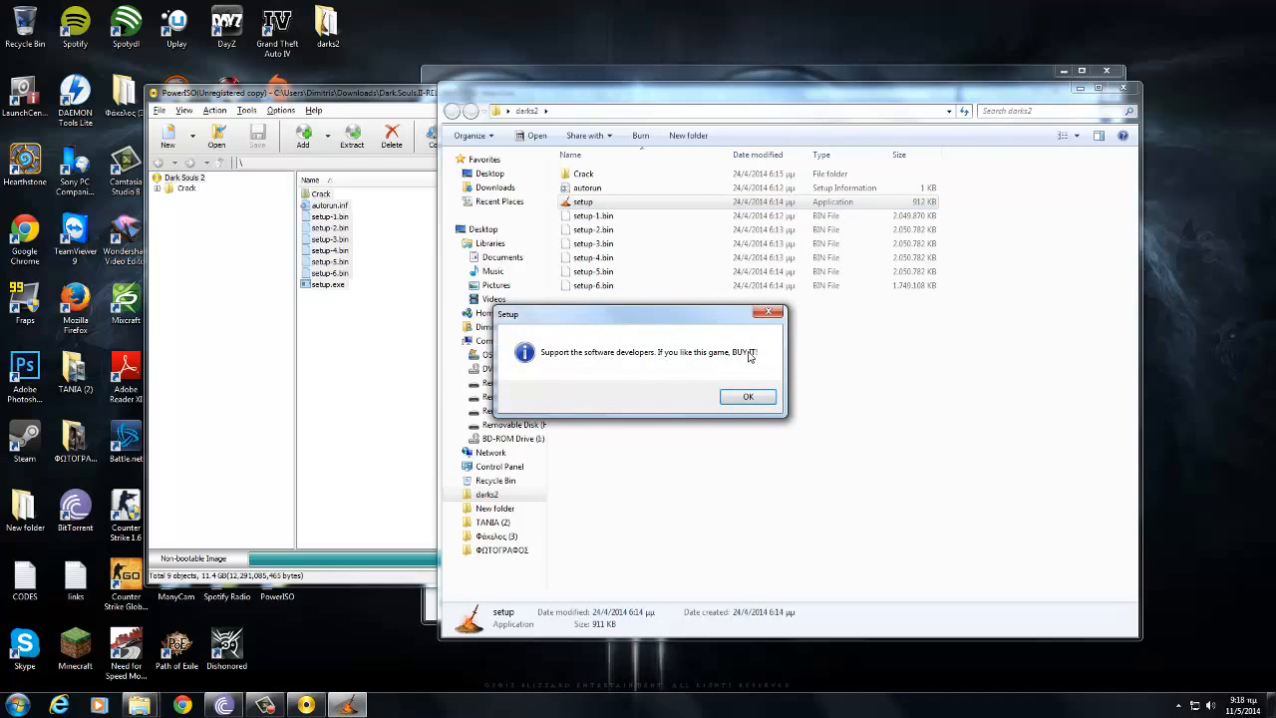
pyautogui.click(747, 395)
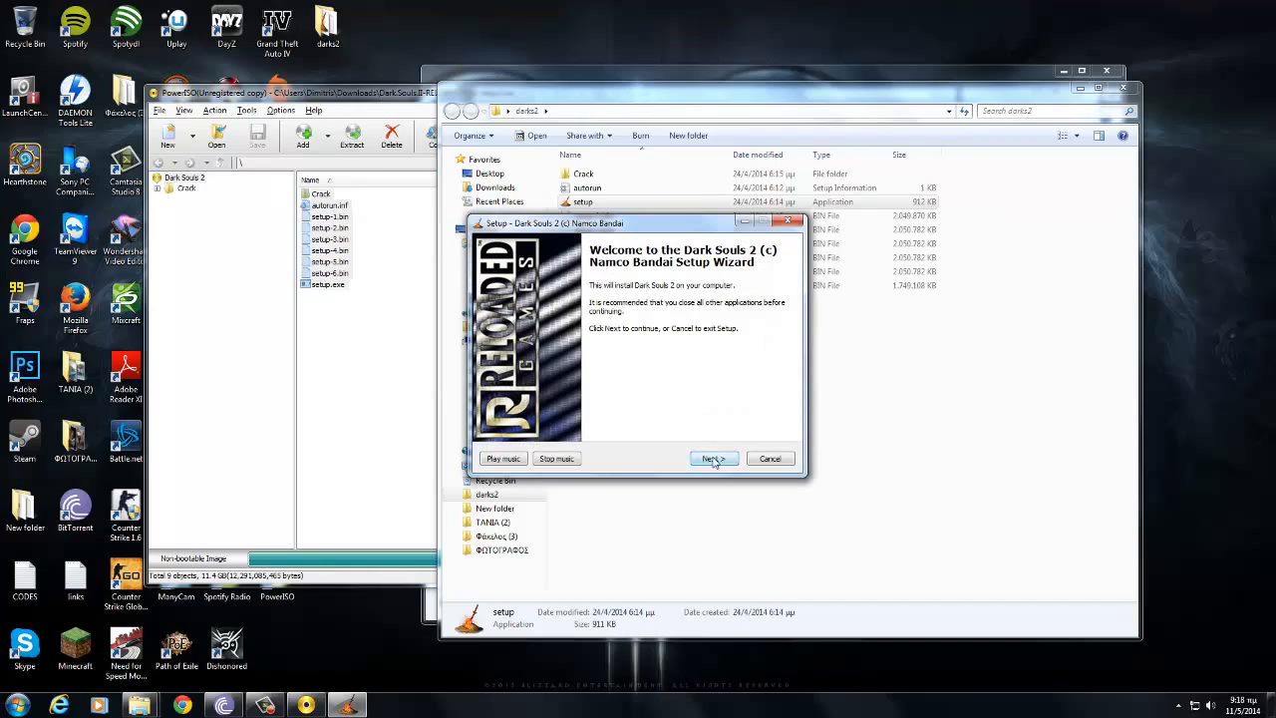
pyautogui.click(711, 459)
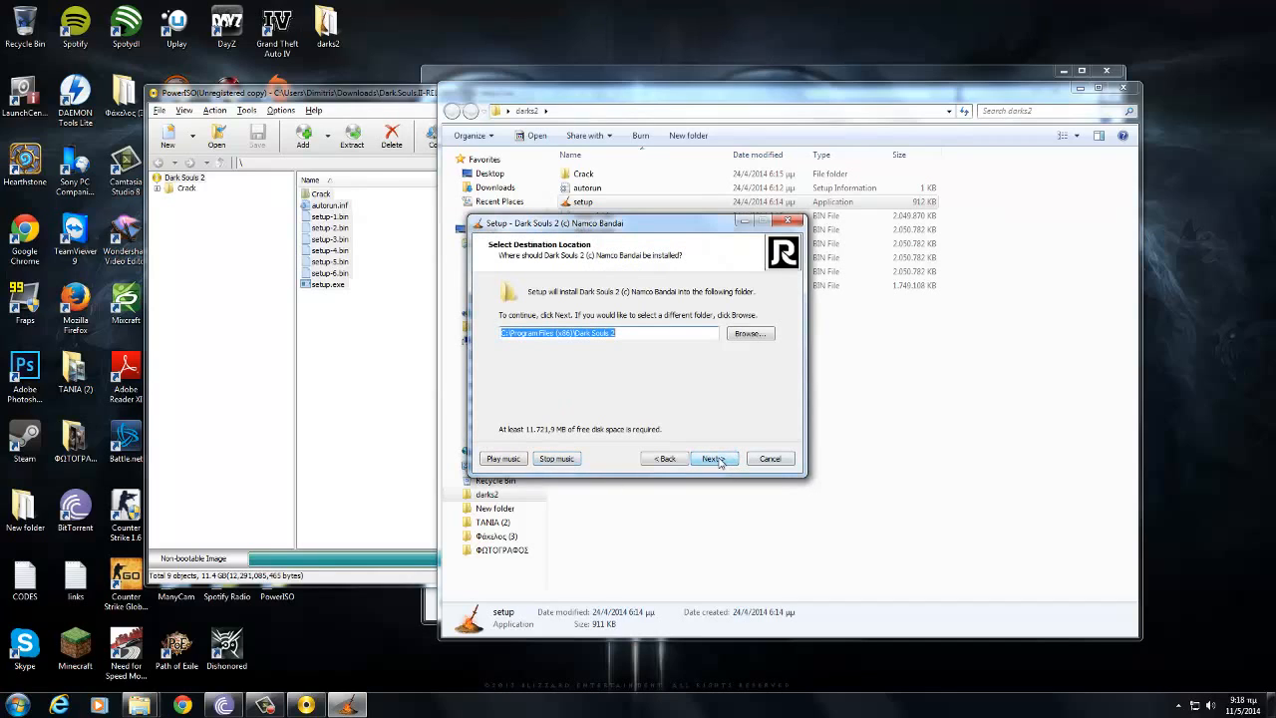
pyautogui.click(714, 458)
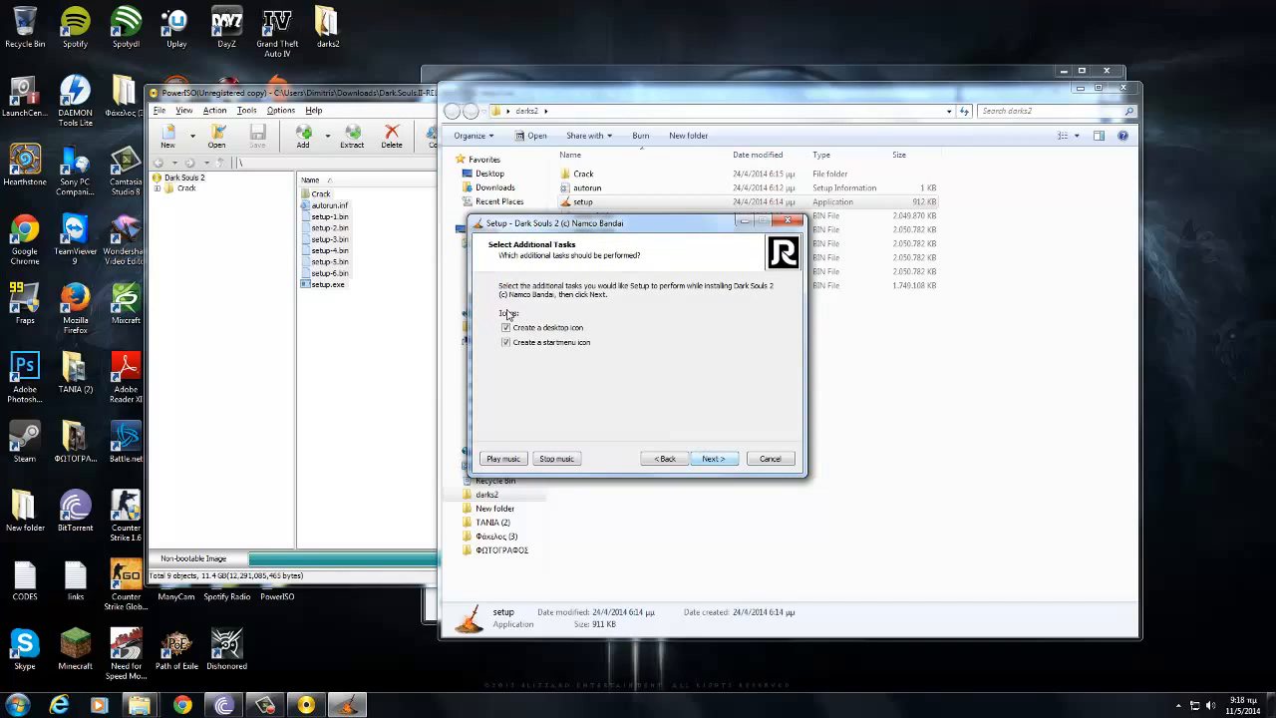
pyautogui.click(712, 457)
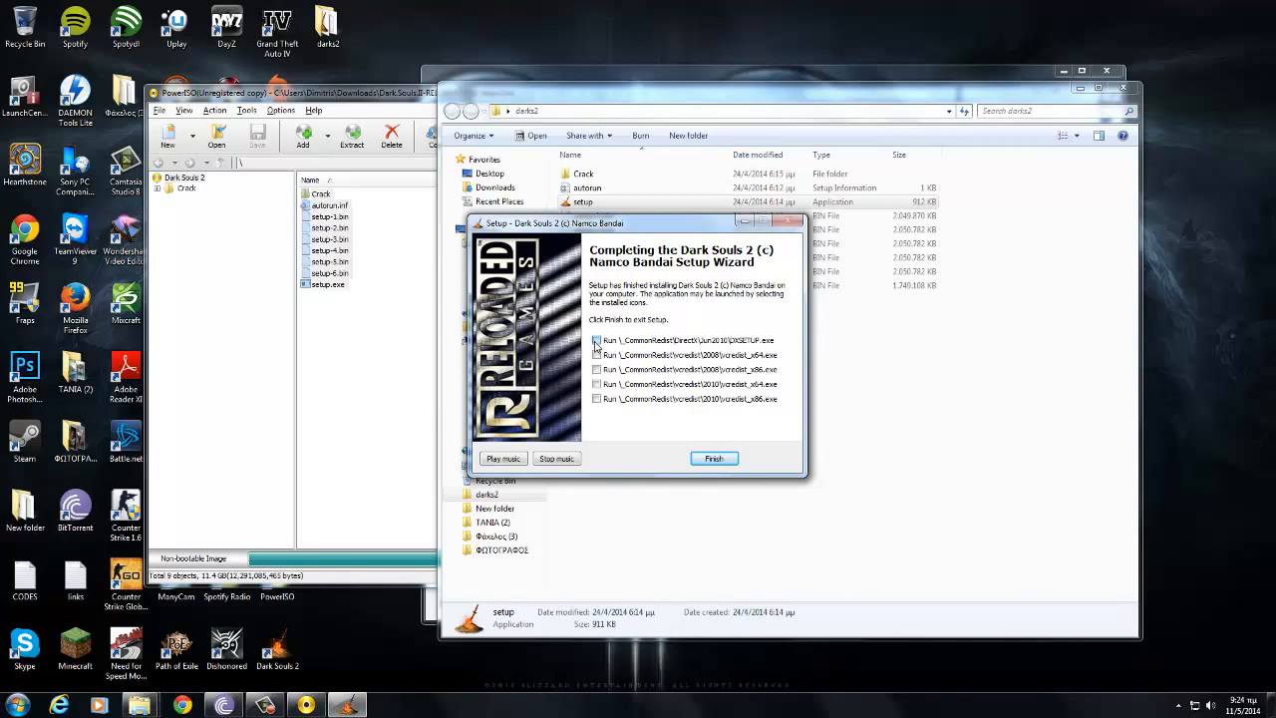
pyautogui.click(597, 342)
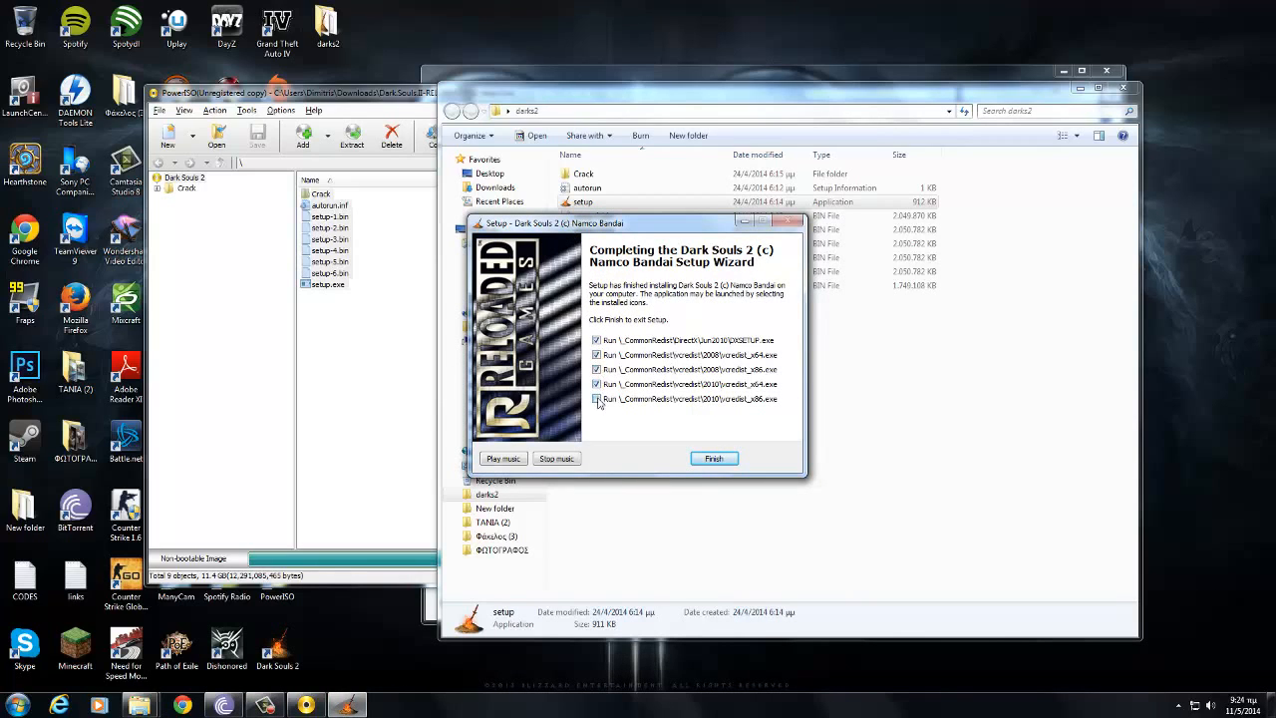
pyautogui.click(713, 458)
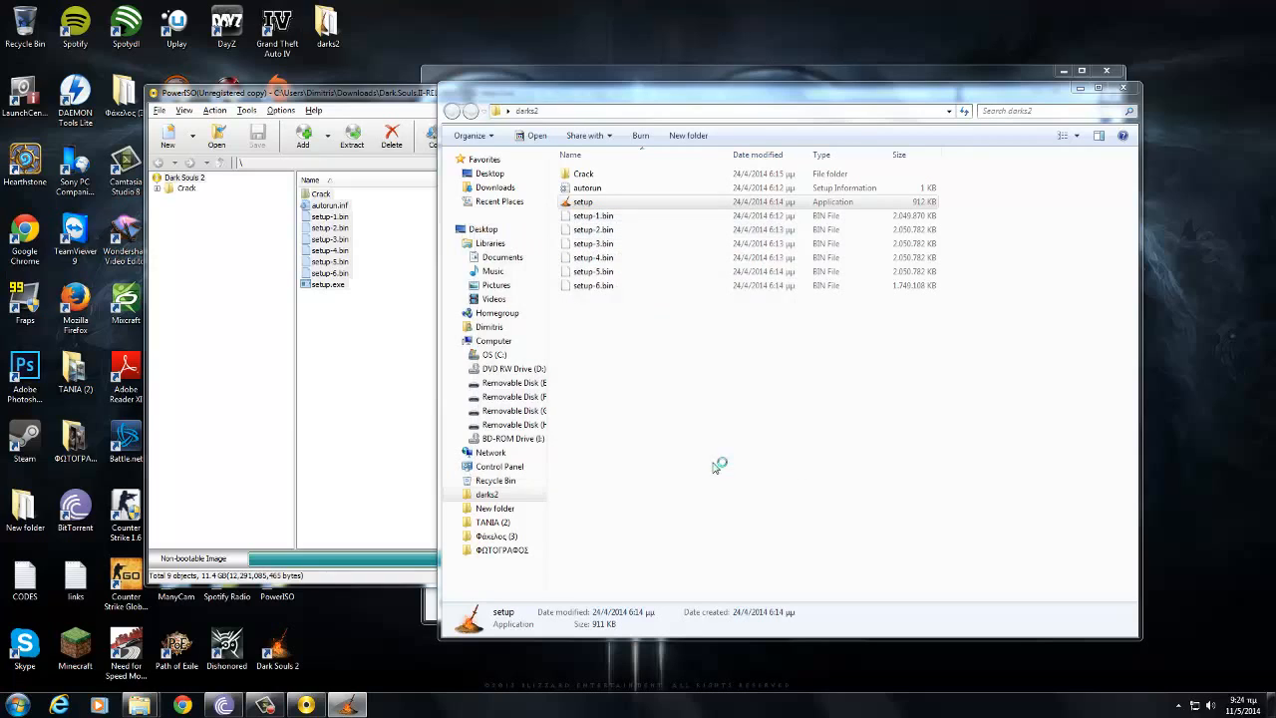
# Accept the DirectX licence agreement and begin installing the runtime components.
pyautogui.doubleClick(583, 202)
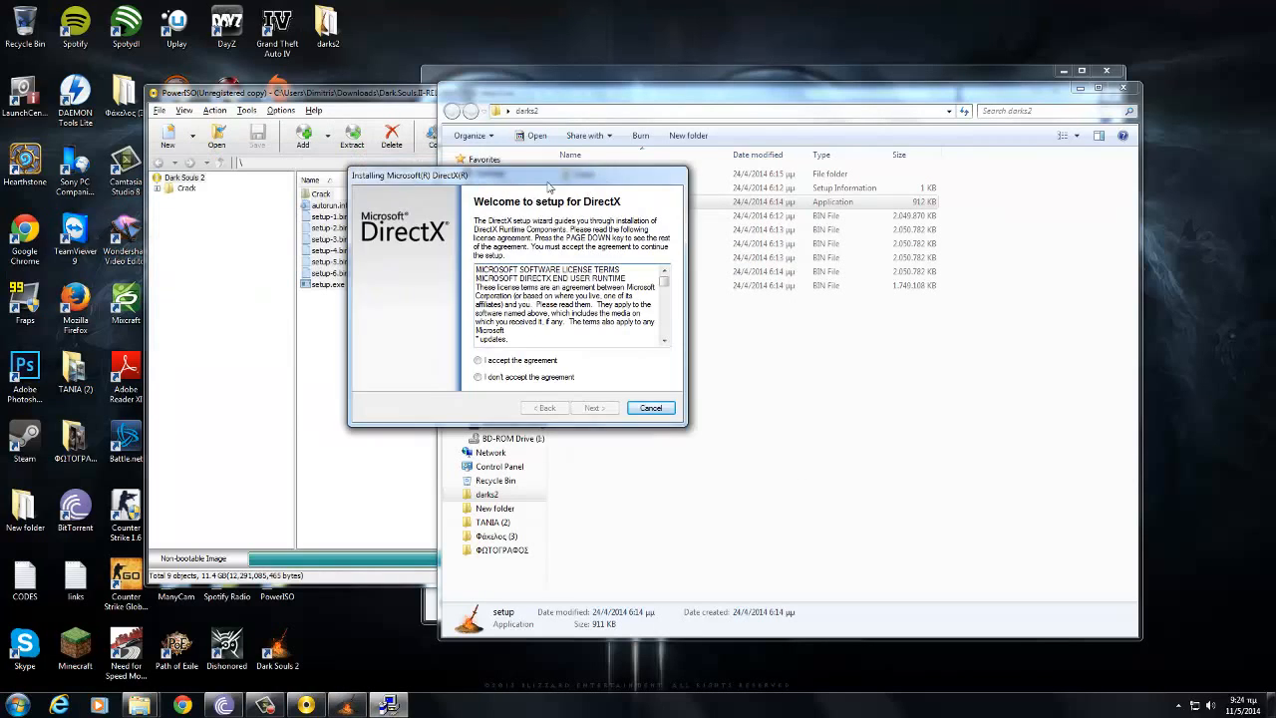
pyautogui.click(482, 361)
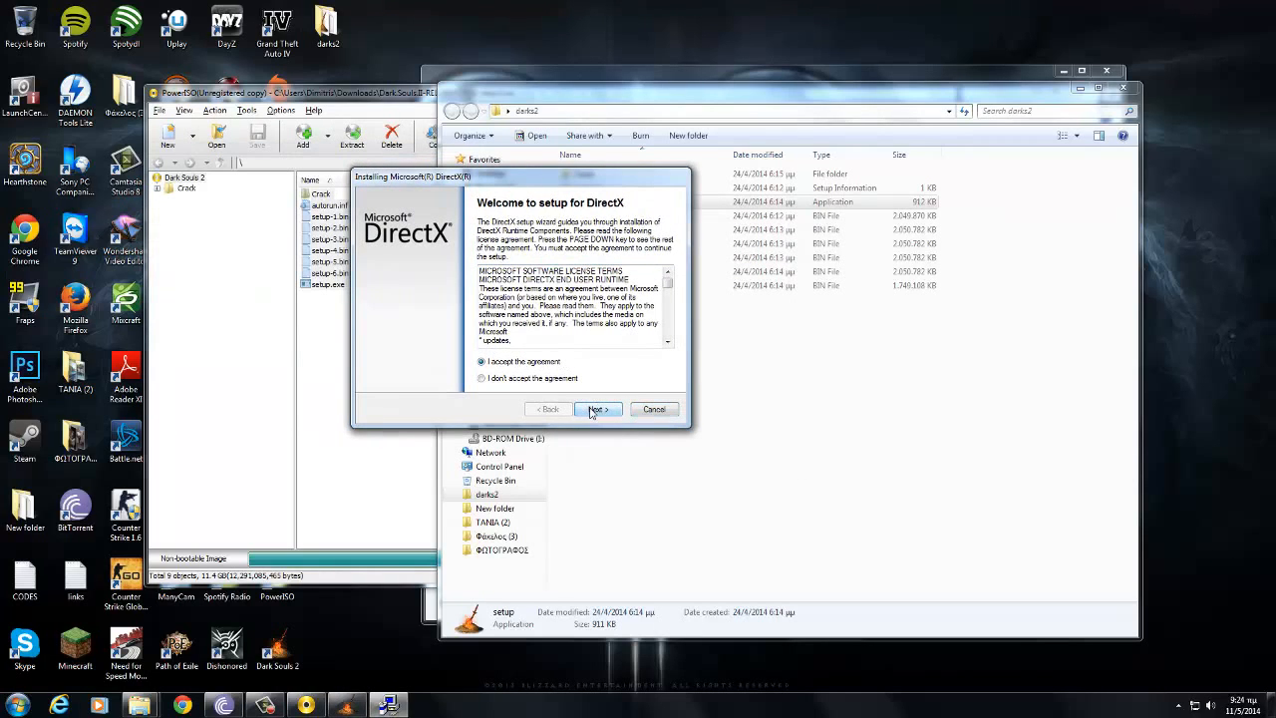
pyautogui.click(597, 409)
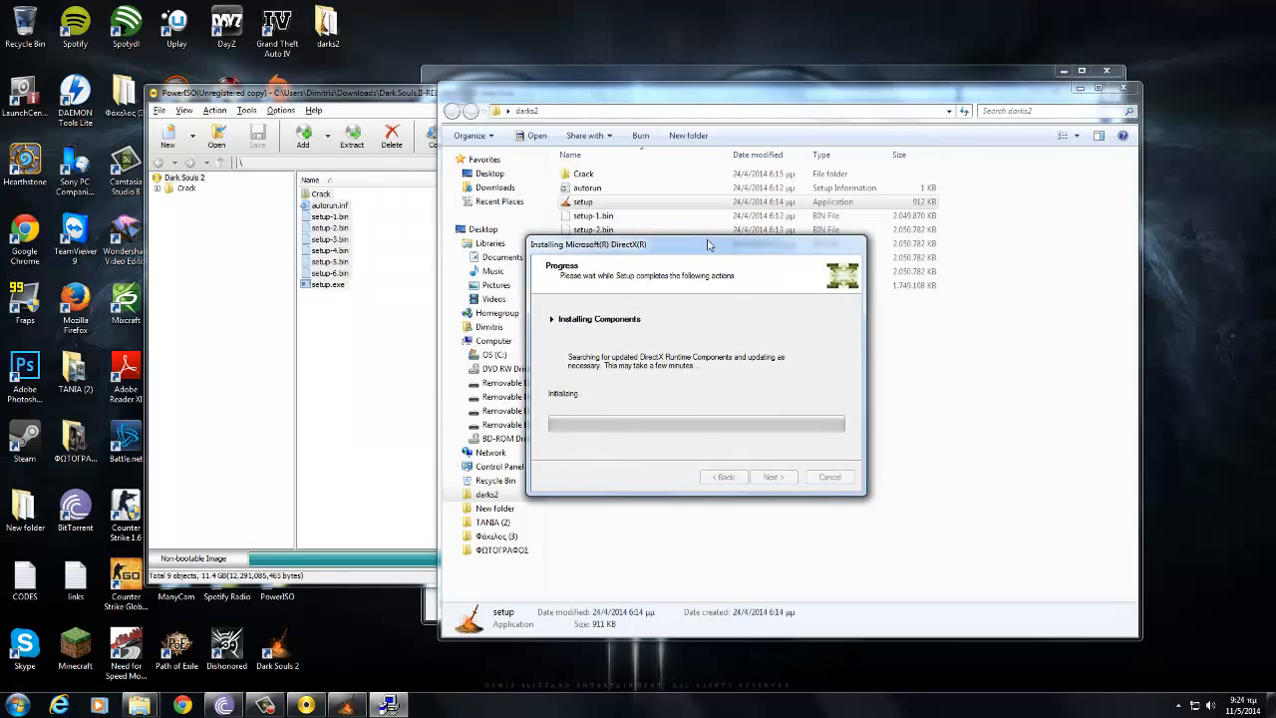
pyautogui.moveTo(790, 382)
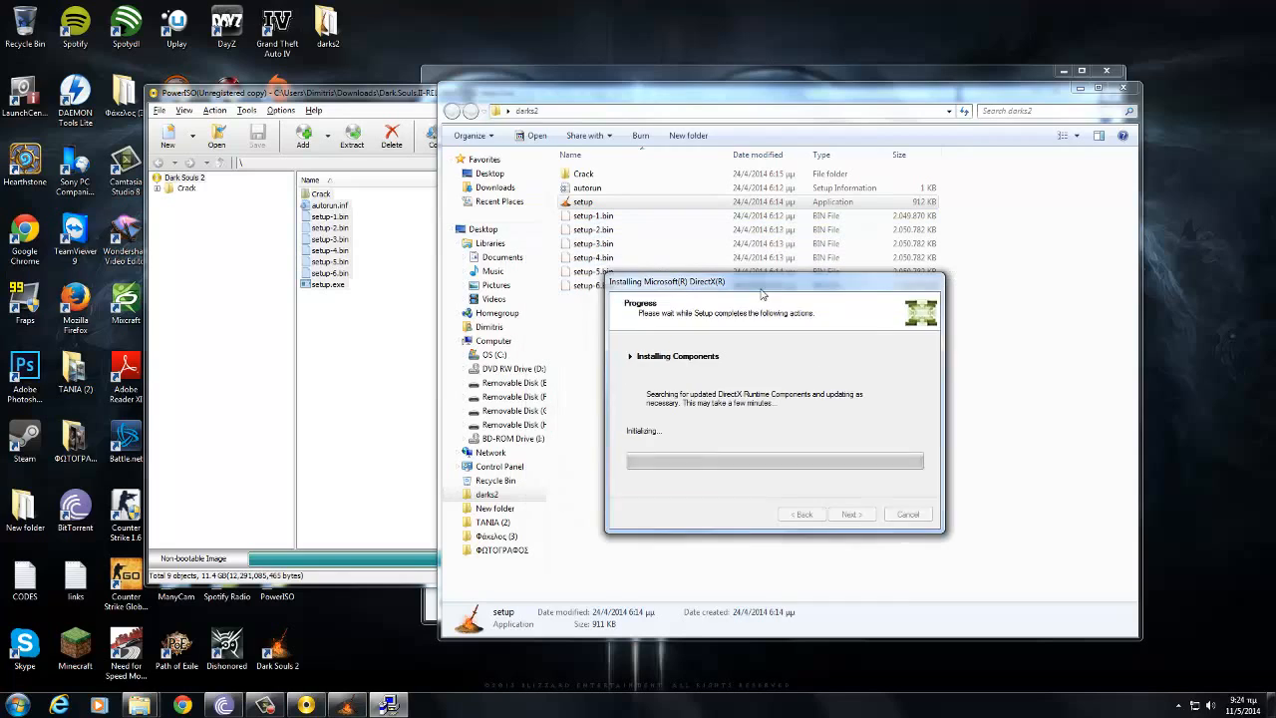
pyautogui.moveTo(347, 705)
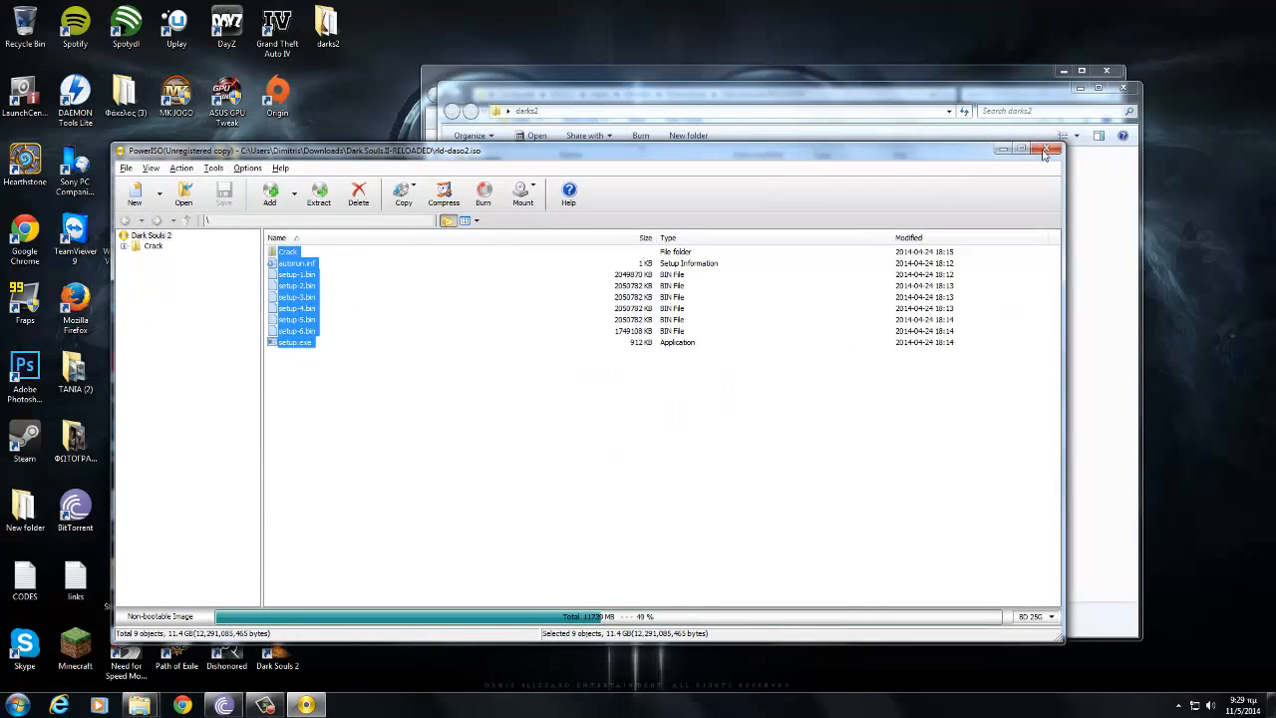
# Close the ISO image, open darks2\Crack\Game, and copy its three crack files.
pyautogui.click(1048, 150)
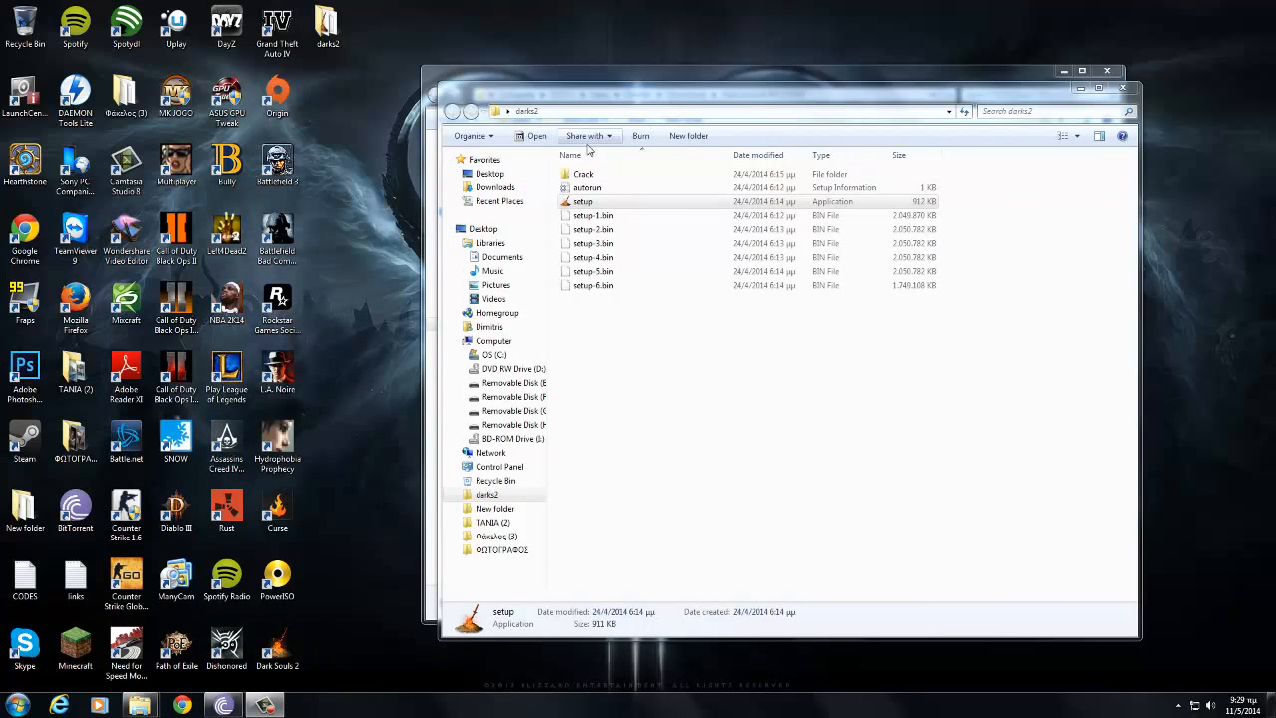
pyautogui.click(583, 174)
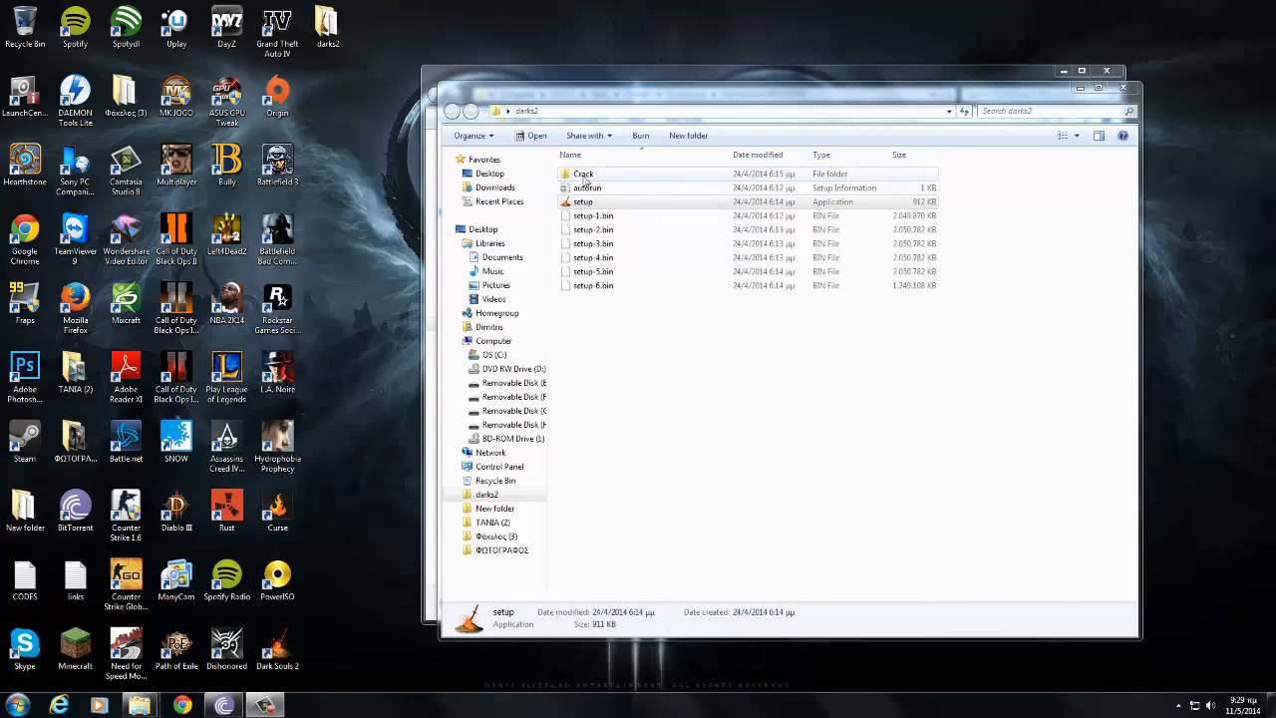
pyautogui.doubleClick(583, 173)
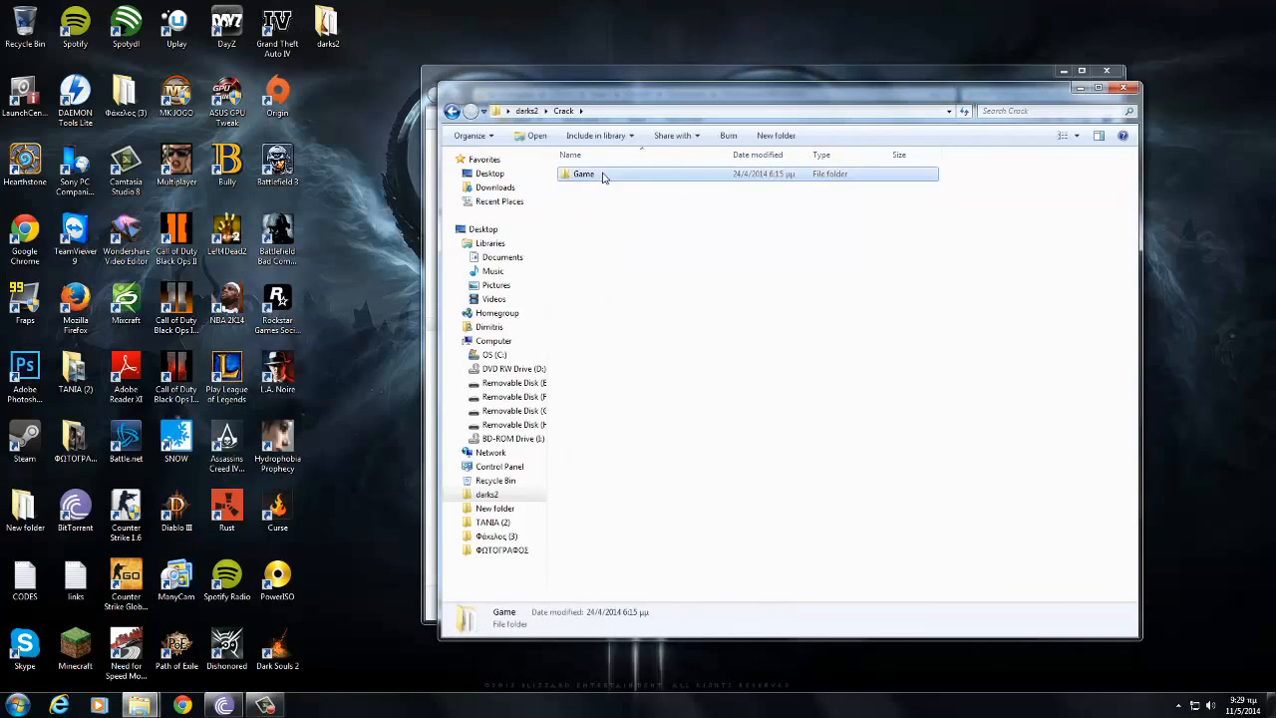
pyautogui.doubleClick(583, 173)
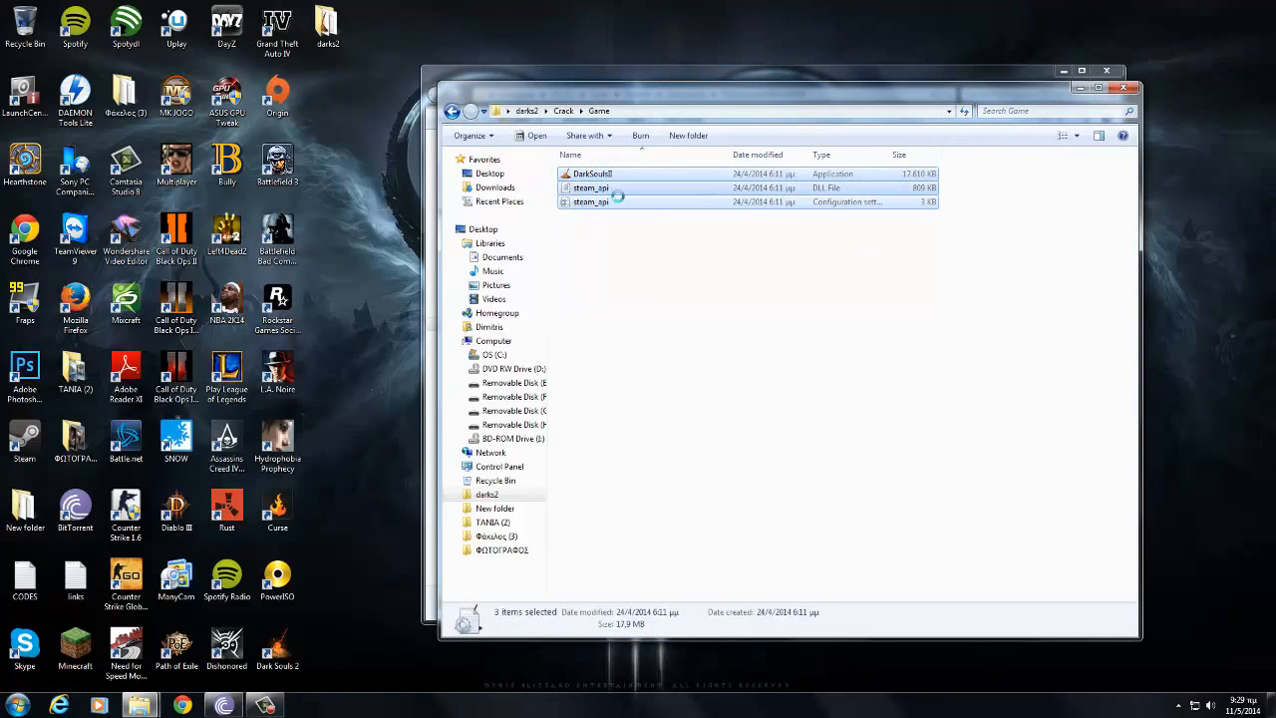
pyautogui.rightClick(590, 187)
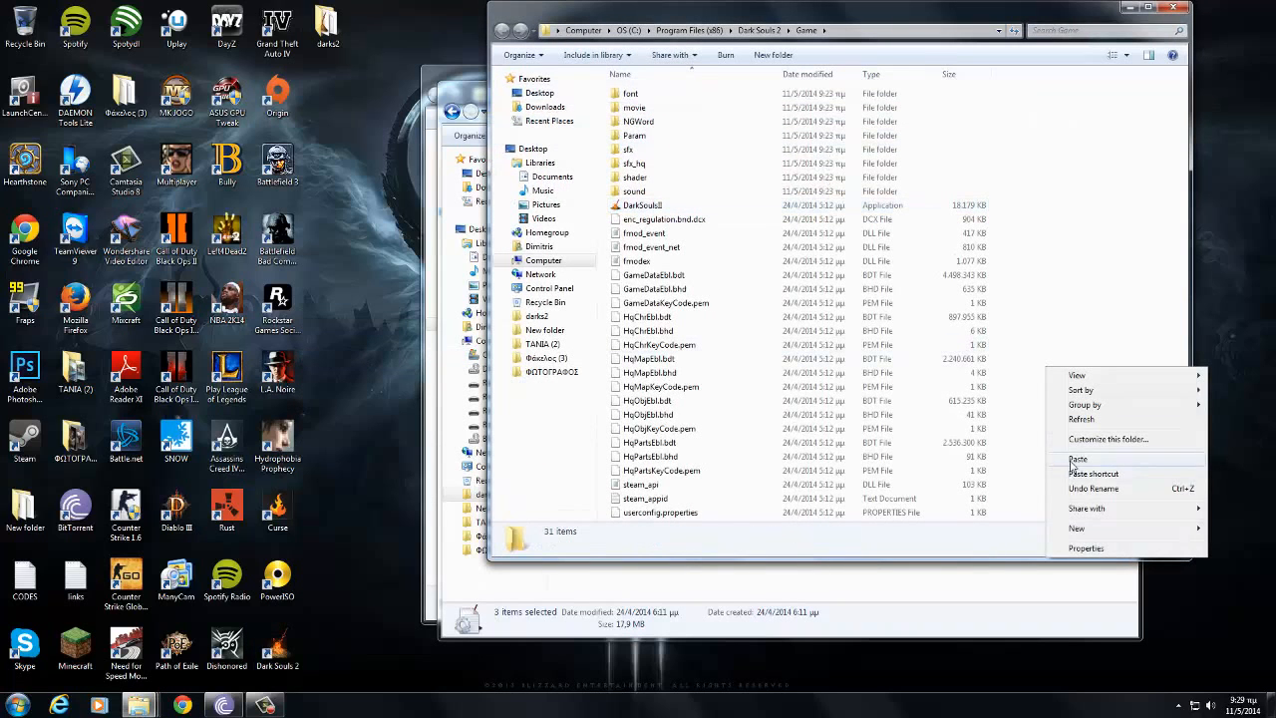
# Paste the crack files into C:\Program Files (x86)\Dark Souls 2\Game with administrator permission.
pyautogui.click(1079, 458)
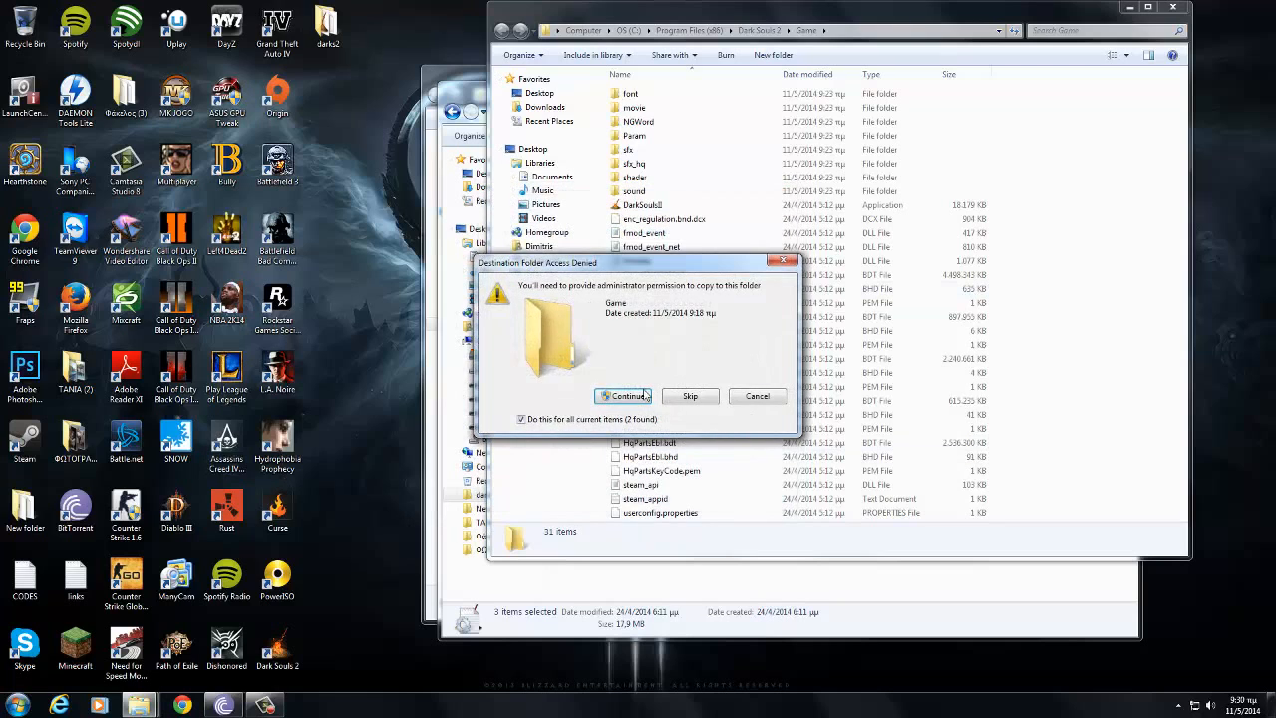
pyautogui.click(626, 396)
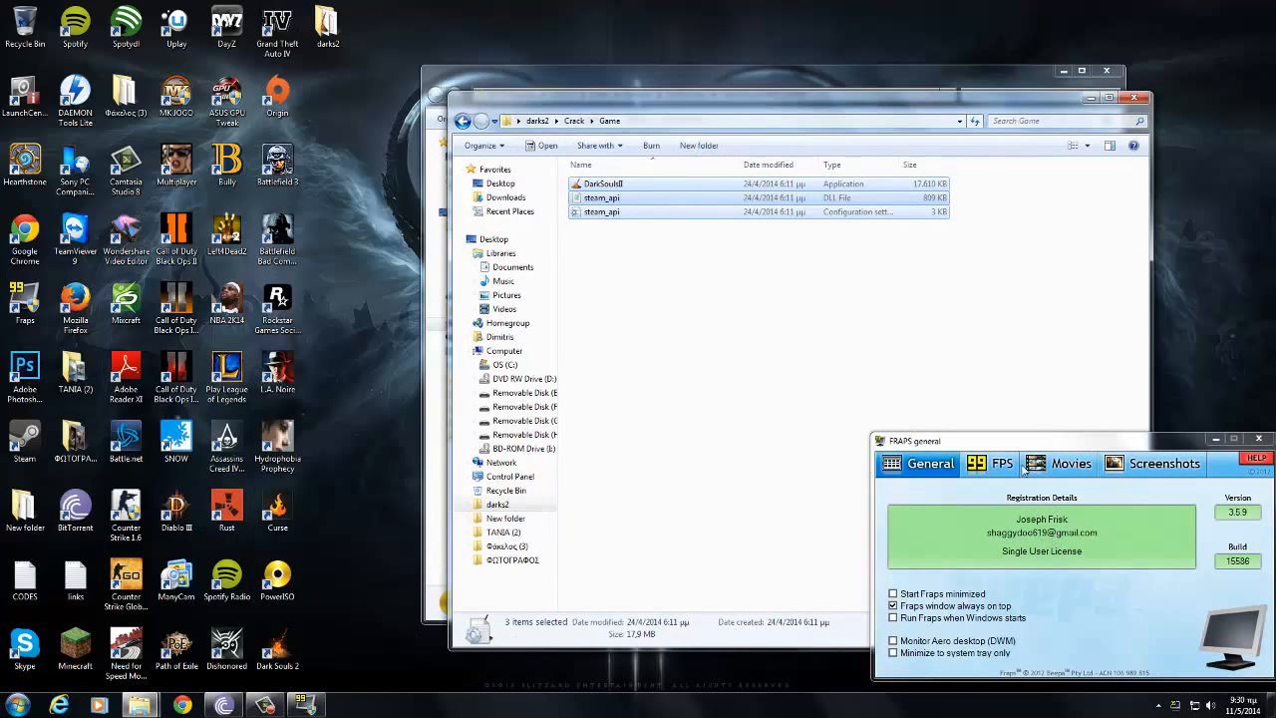
# Review Fraps' FPS settings, then launch Dark Souls 2 from its desktop shortcut.
pyautogui.click(1002, 462)
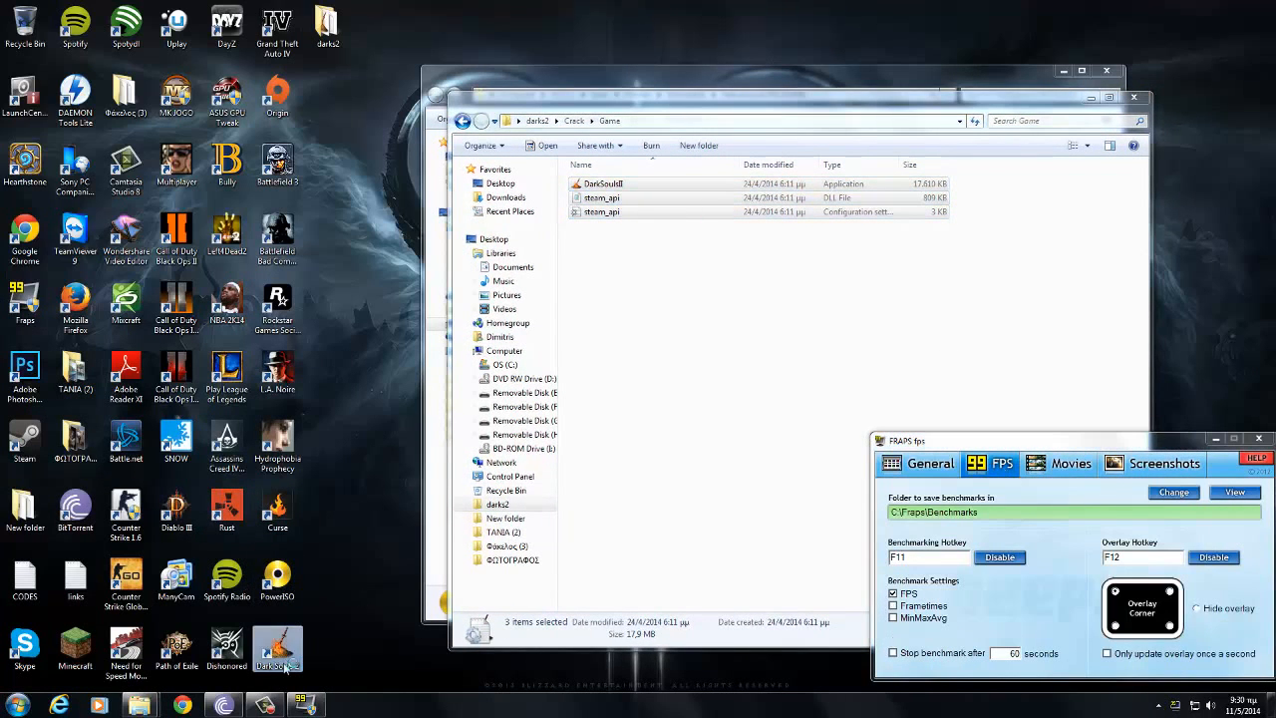
pyautogui.doubleClick(601, 183)
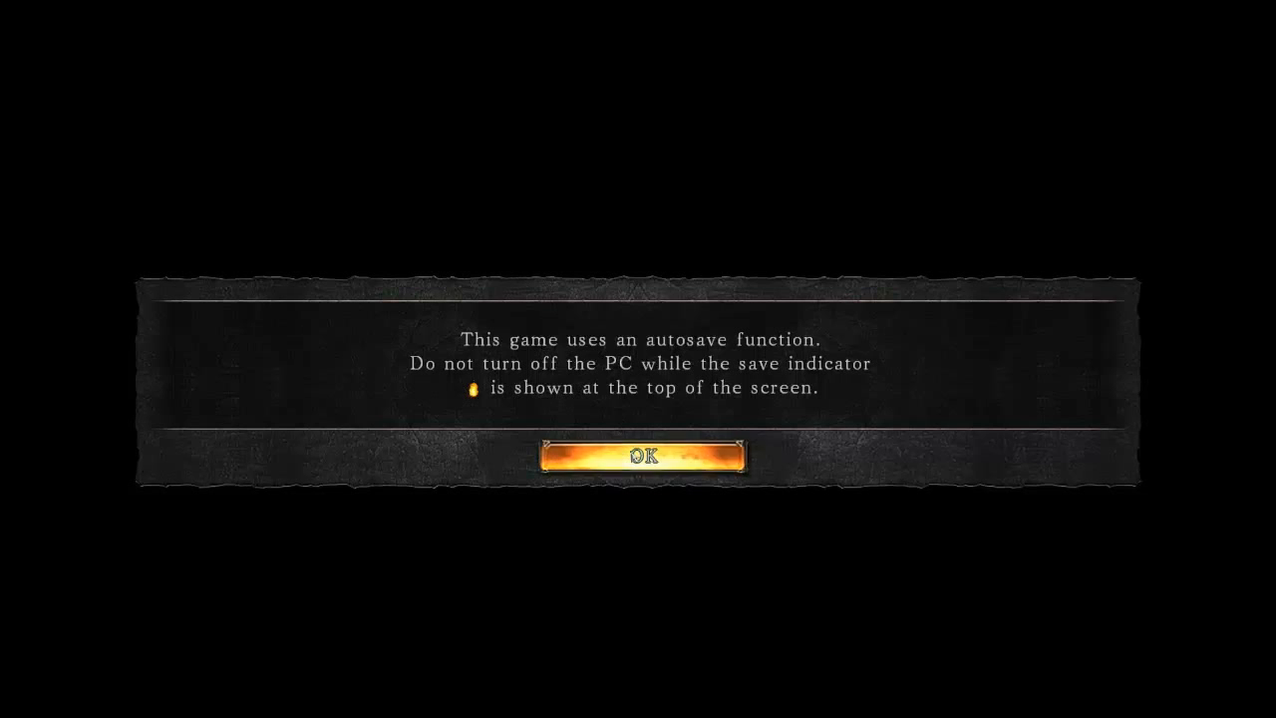
# Dismiss the autosave notice, scroll through the Terms and Conditions, and accept them.
pyautogui.click(641, 455)
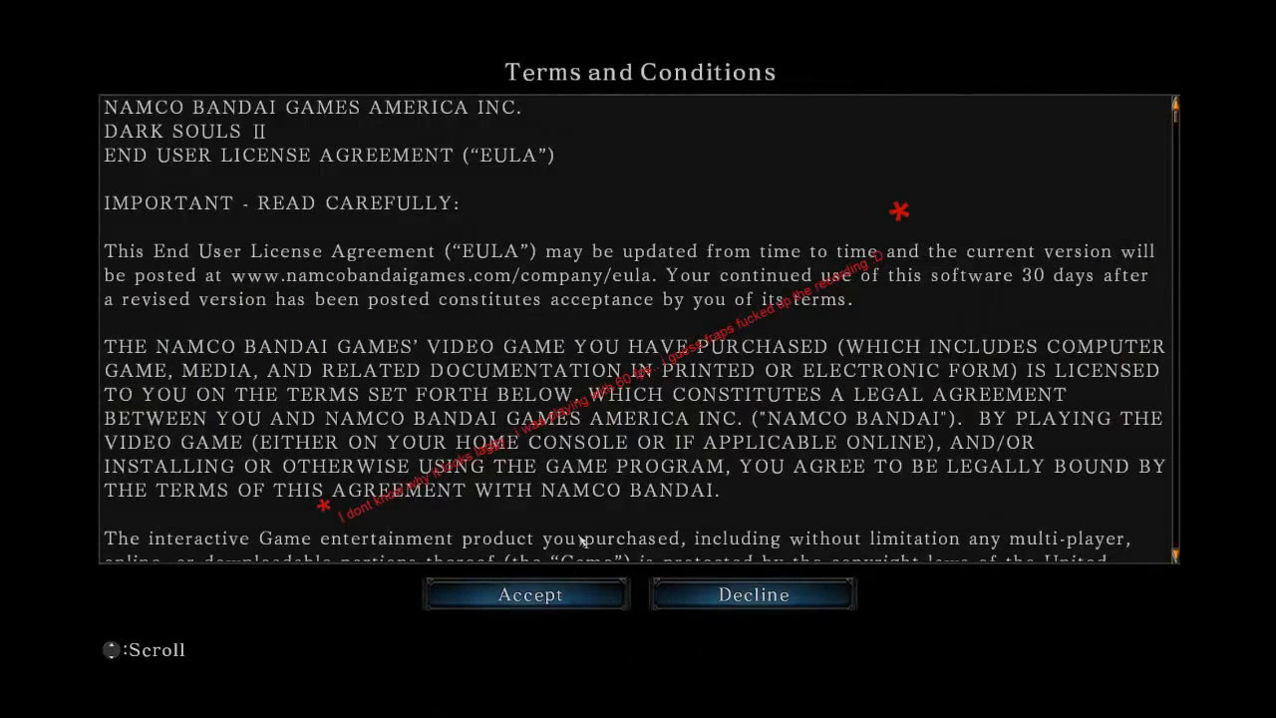
pyautogui.scroll(-3)
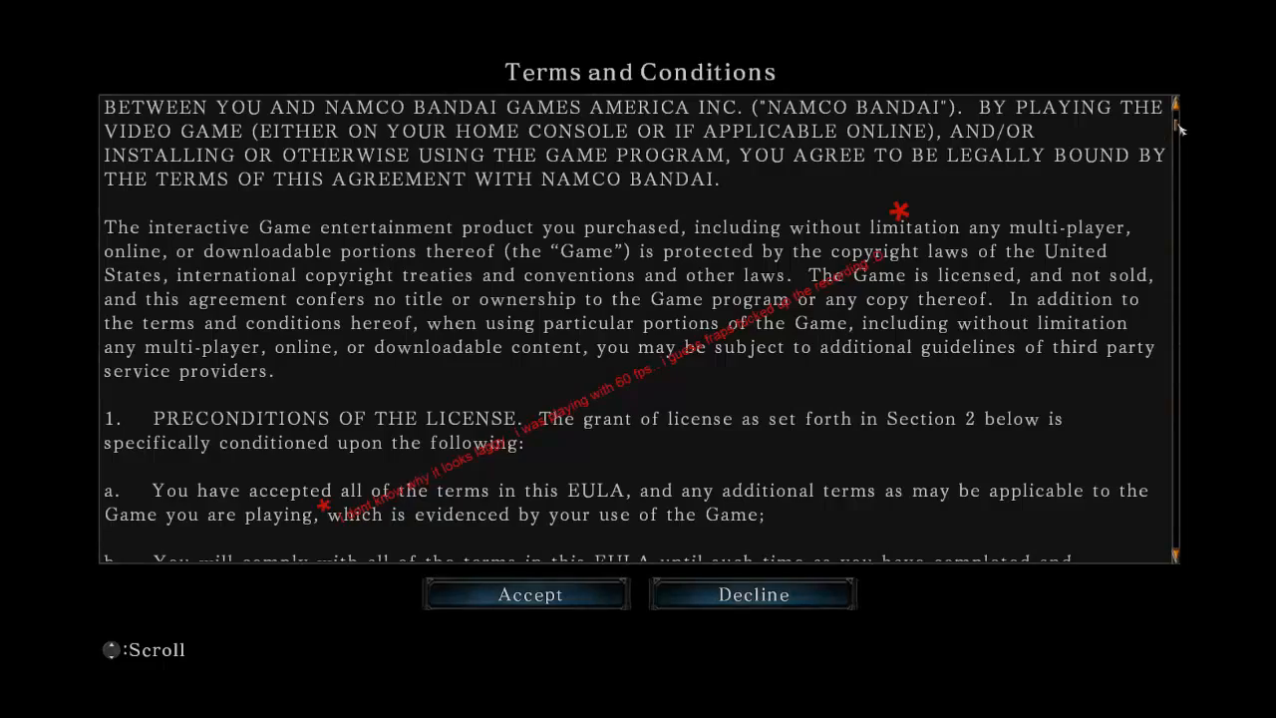
pyautogui.scroll(-3)
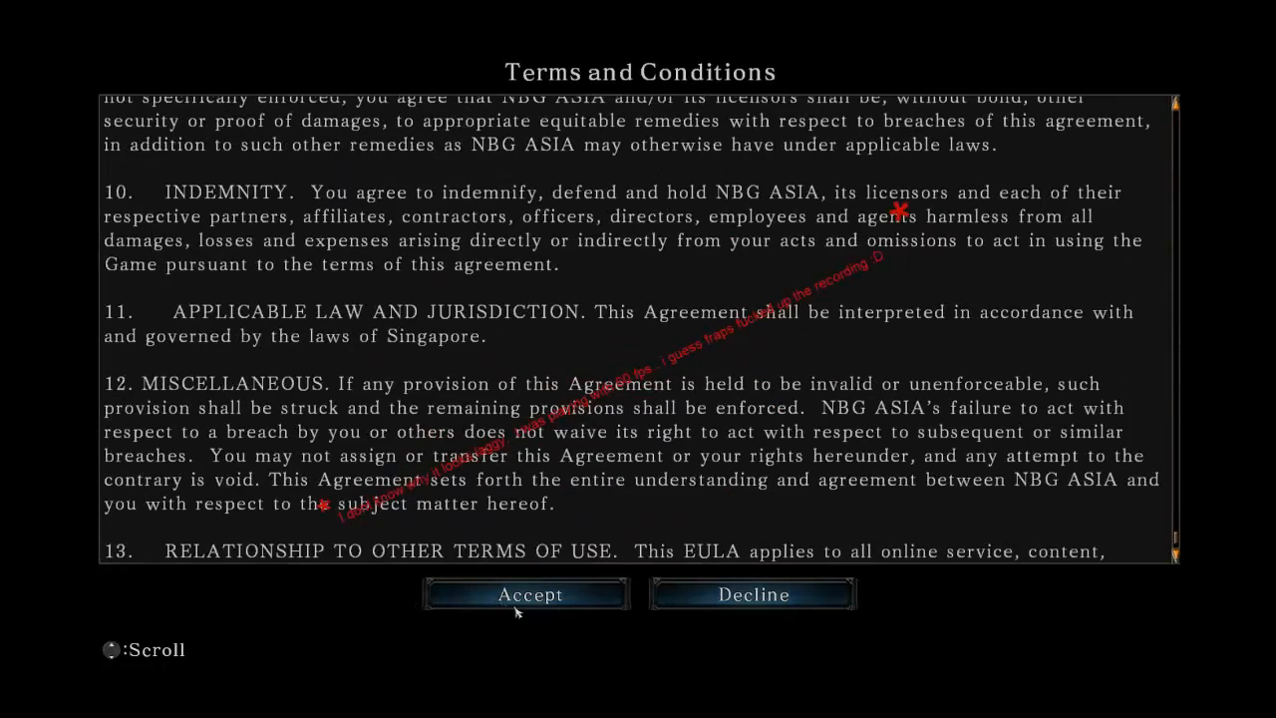
pyautogui.scroll(-3)
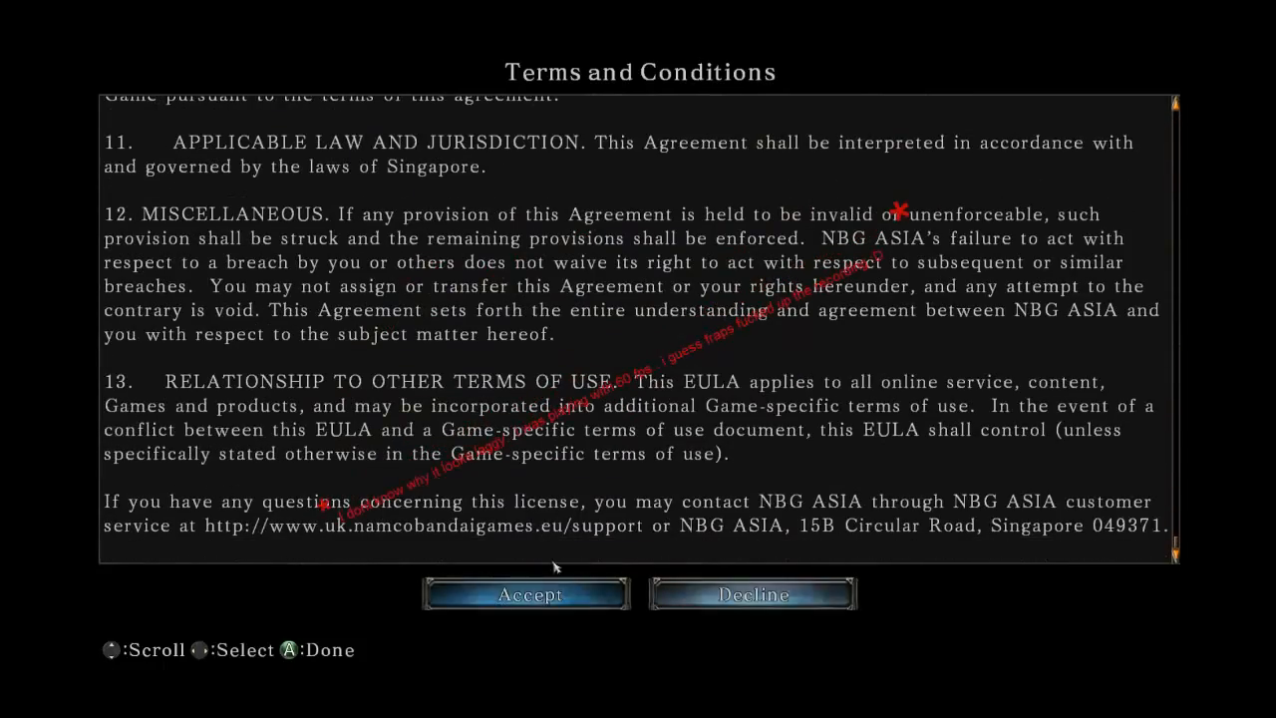
pyautogui.click(525, 594)
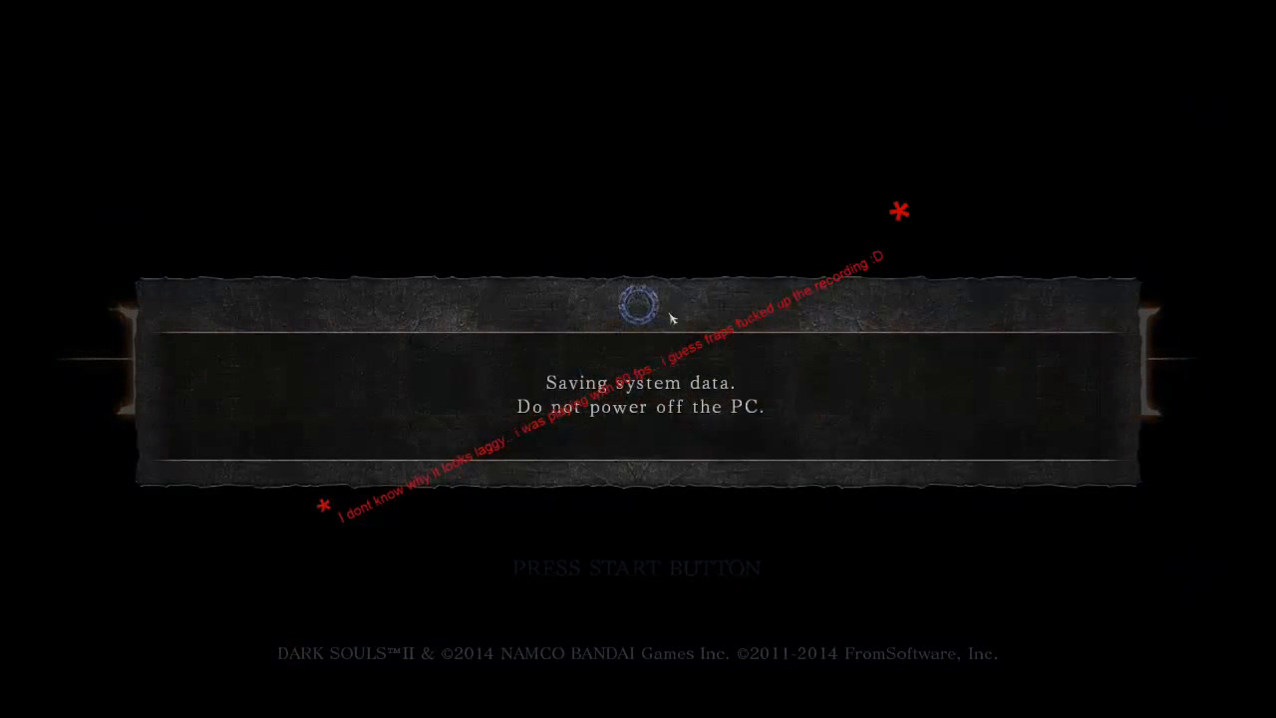
pyautogui.moveTo(721, 554)
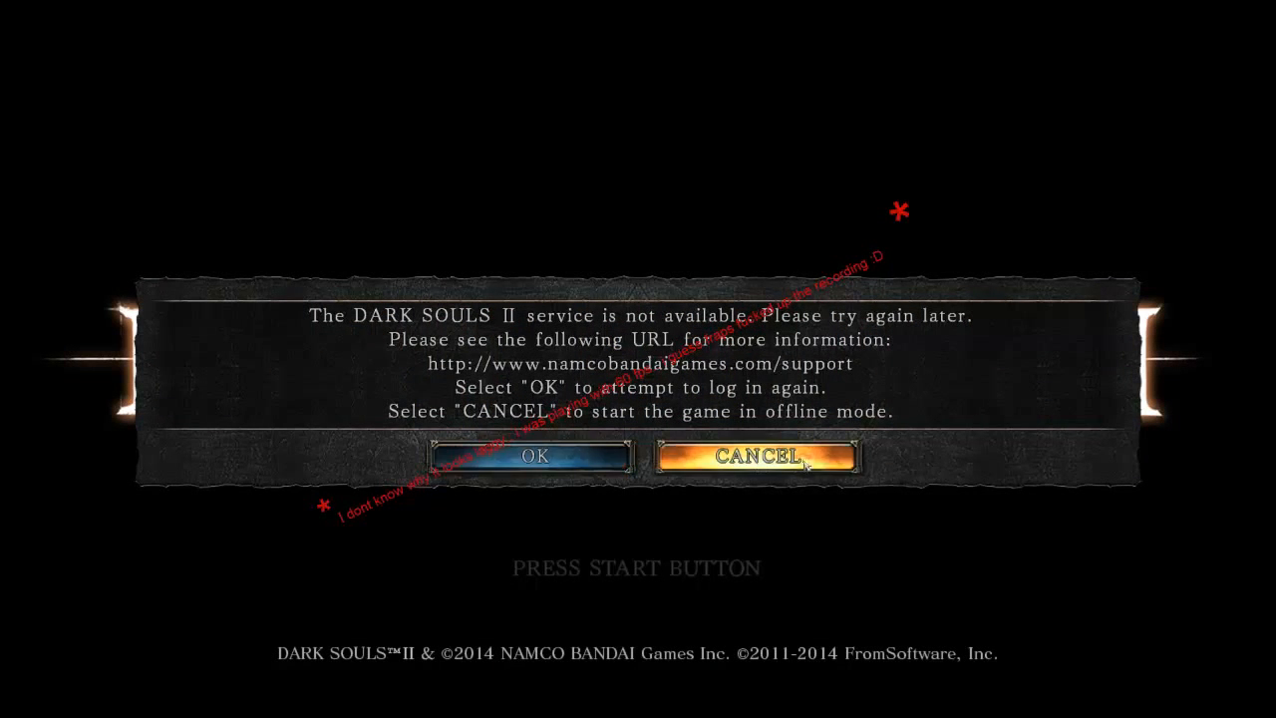
# Cancel online connection, acknowledge the offline notice, and select Adjust Brightness in Screen Options.
pyautogui.click(755, 456)
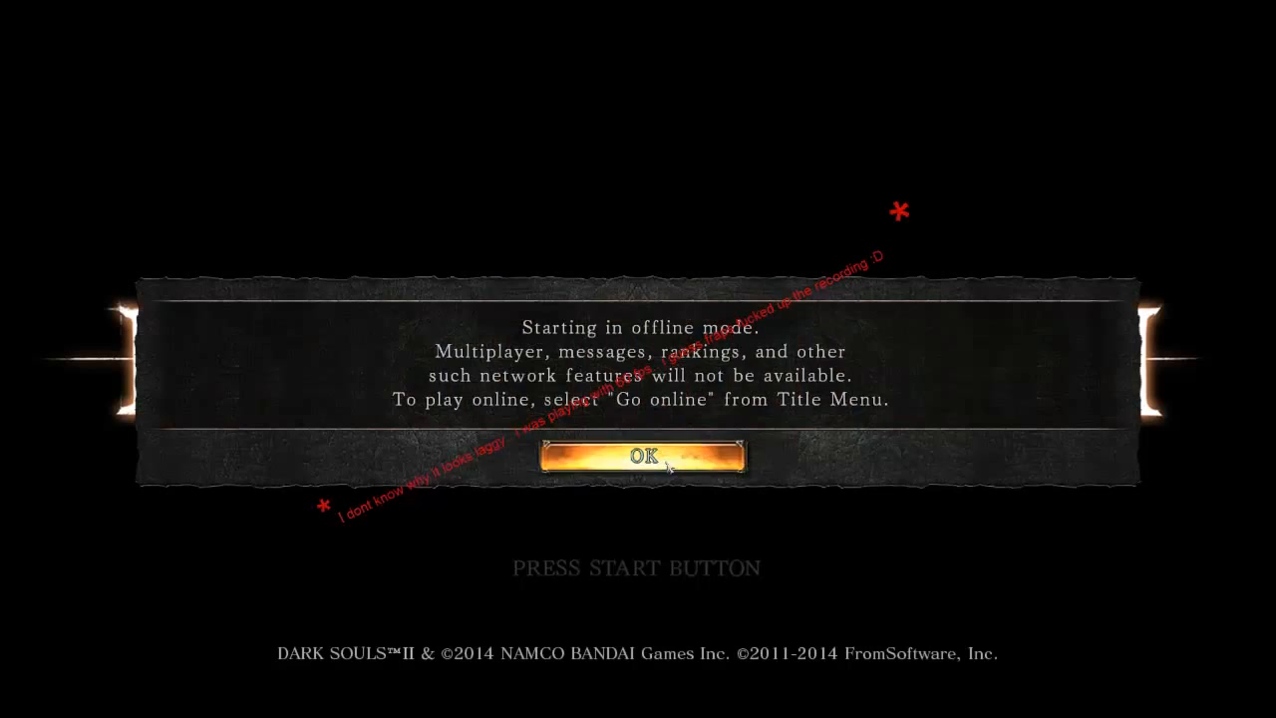
pyautogui.click(638, 456)
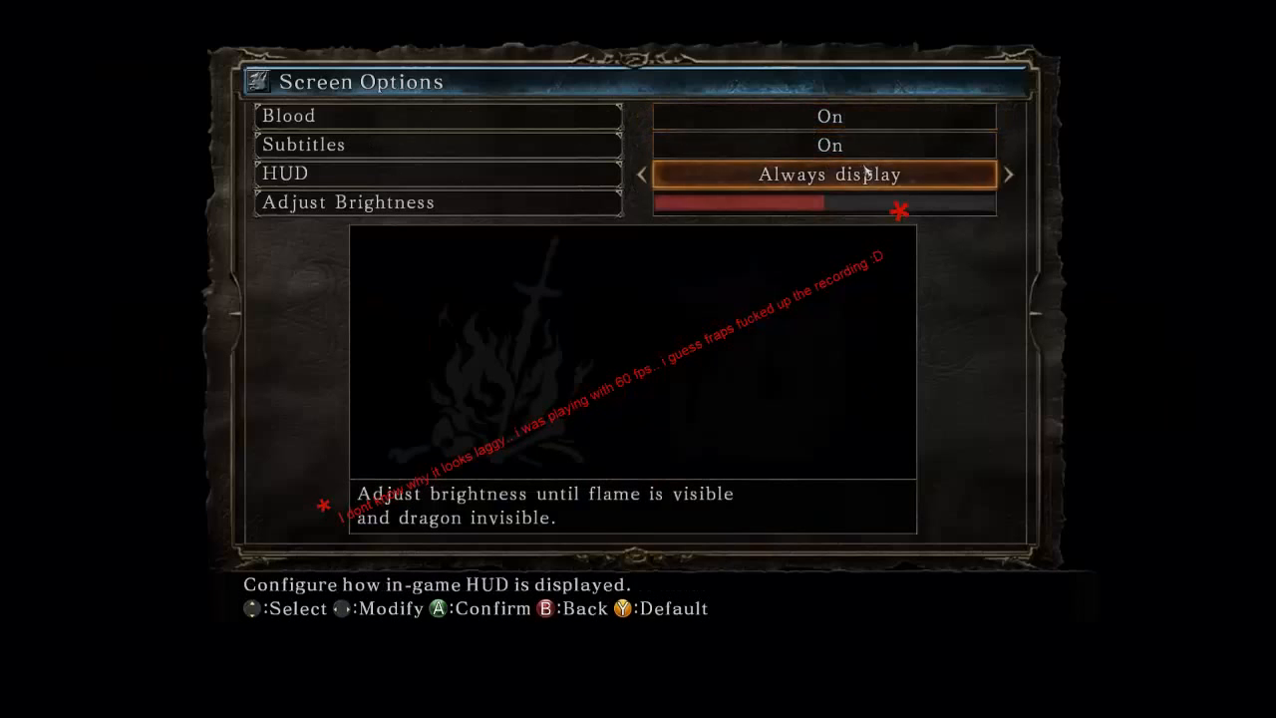
pyautogui.press('Down')
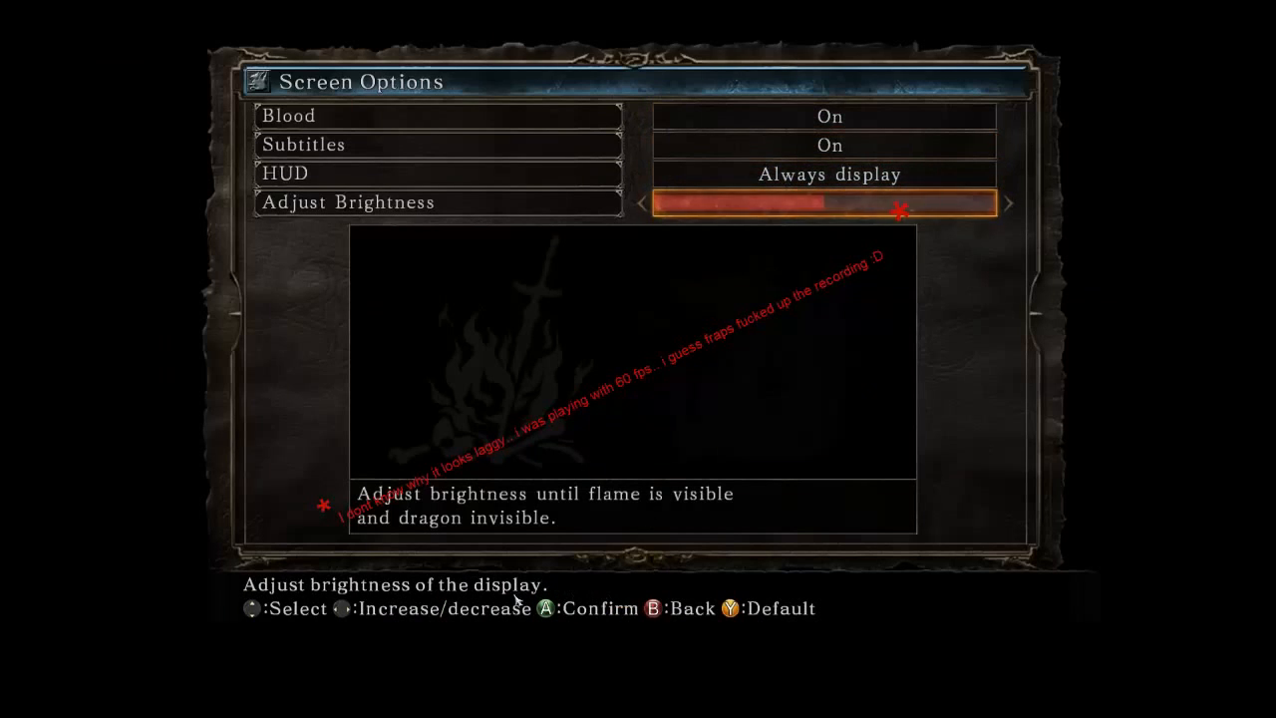